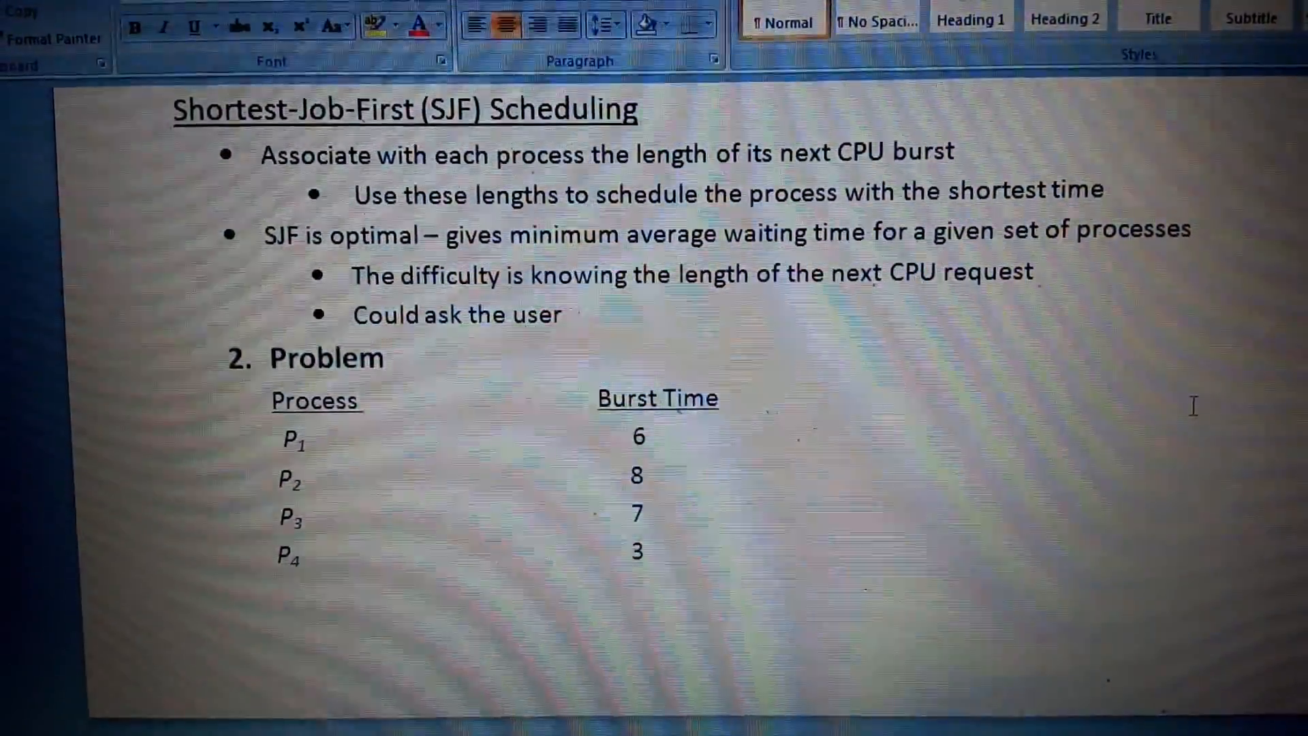
Scroll from the SJF heading down to the four-process burst-time Problem table
{"action": "scroll", "scroll_direction": "down", "scroll_amount": 3}
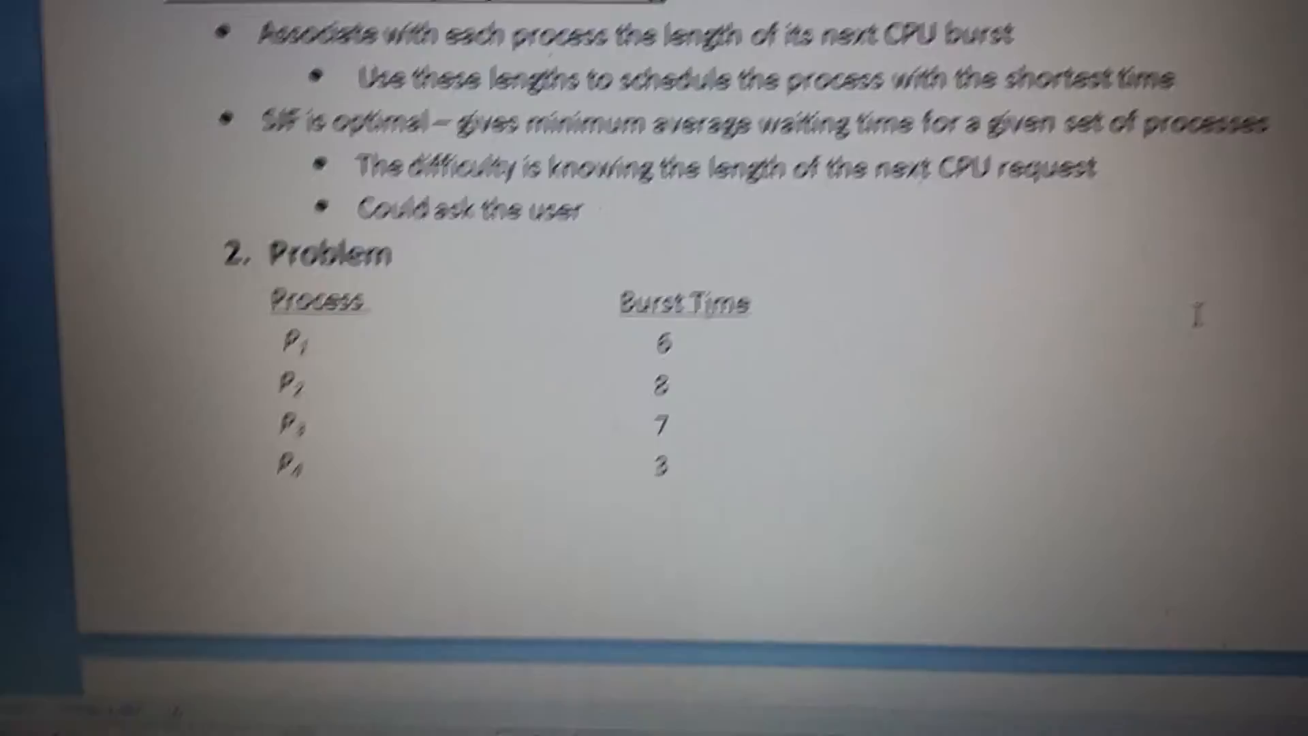
{"action": "scroll", "scroll_direction": "down", "scroll_amount": 3}
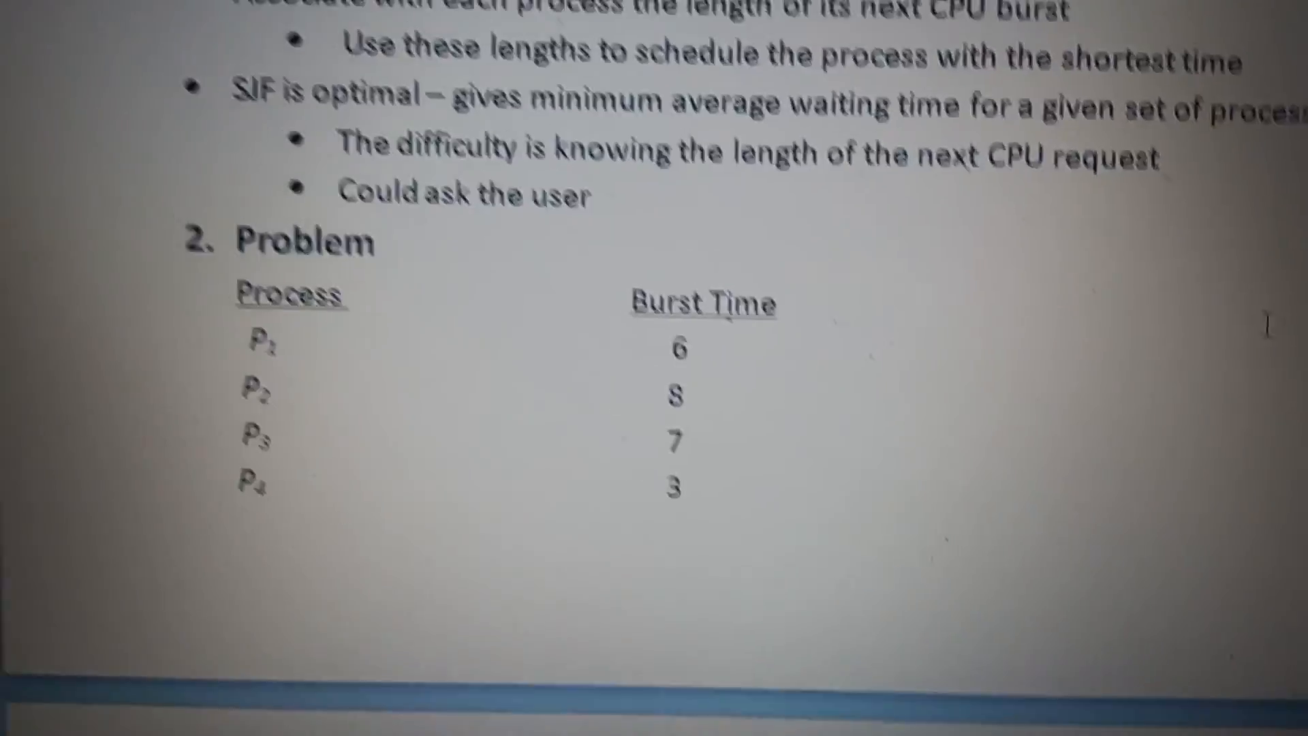
{"action": "scroll", "scroll_direction": "down", "scroll_amount": 3}
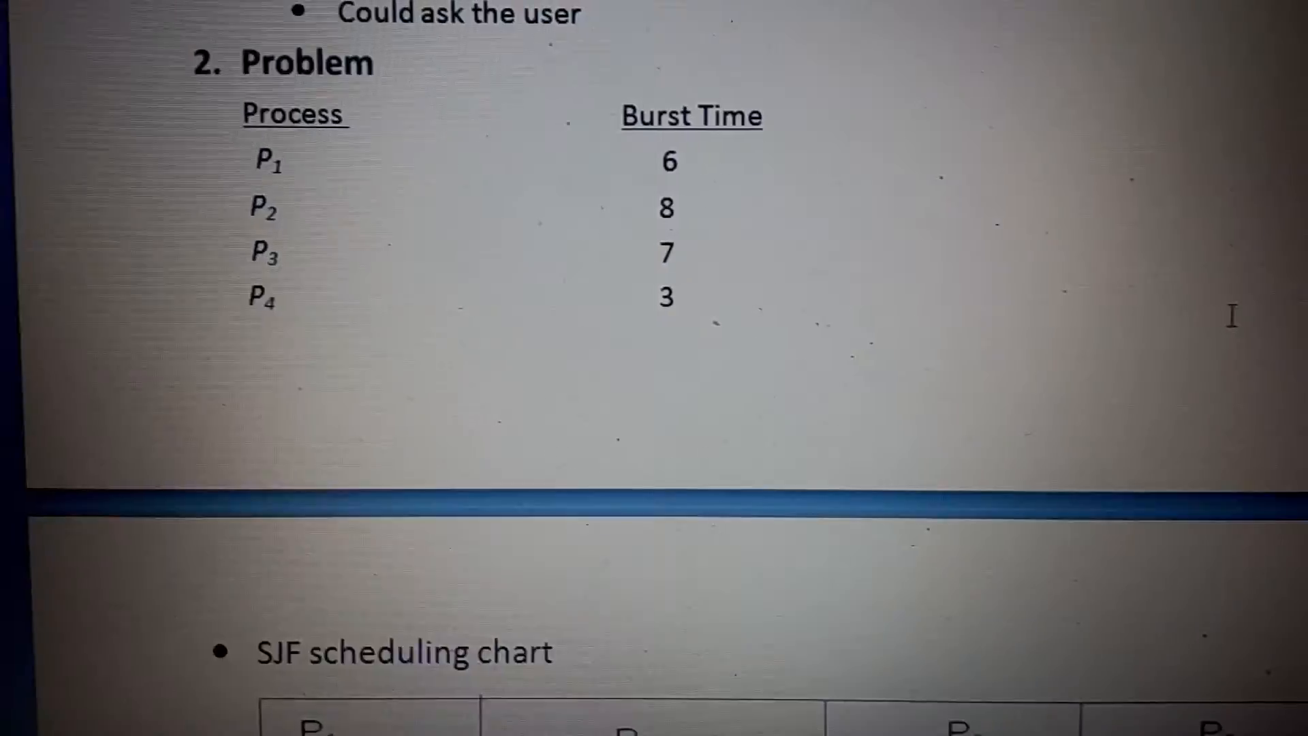
Scroll to the SJF chart ordering P4, P1, P3, P2 with average waiting time 7
{"action": "scroll", "scroll_direction": "down", "scroll_amount": 3}
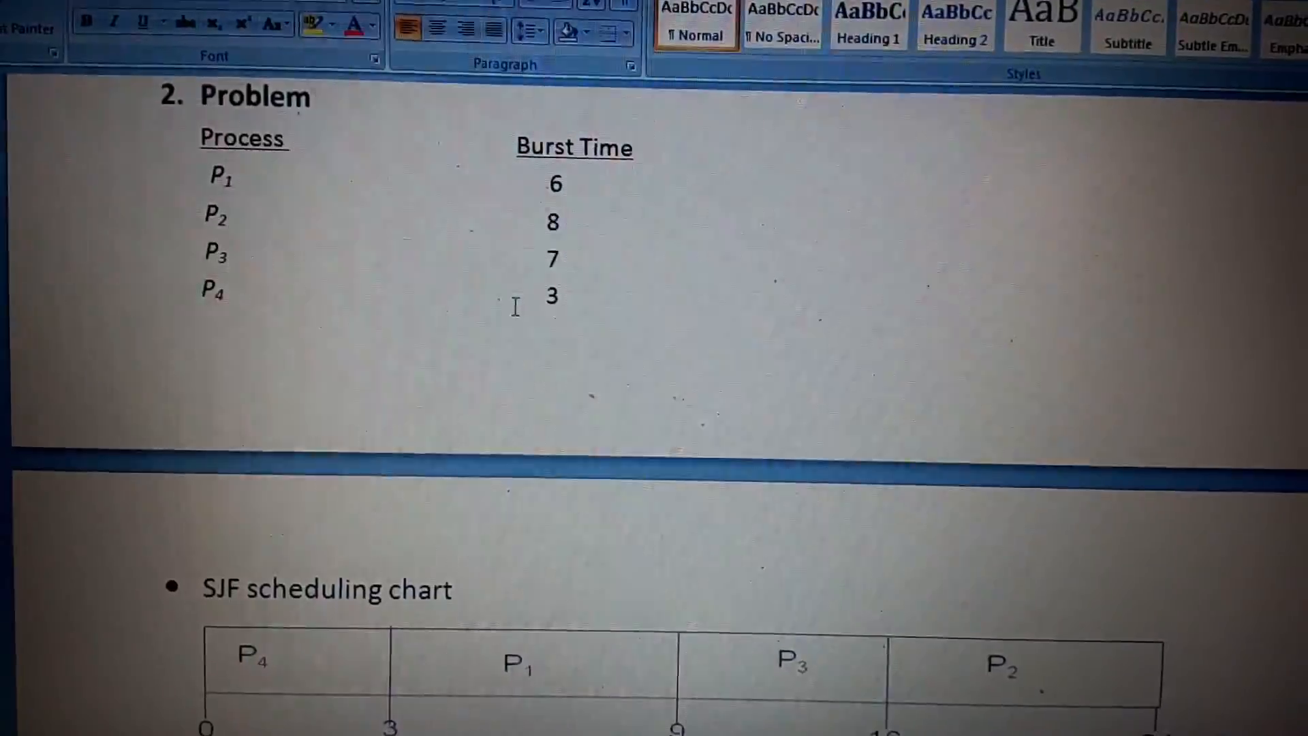
{"action": "scroll", "scroll_direction": "down", "scroll_amount": 3}
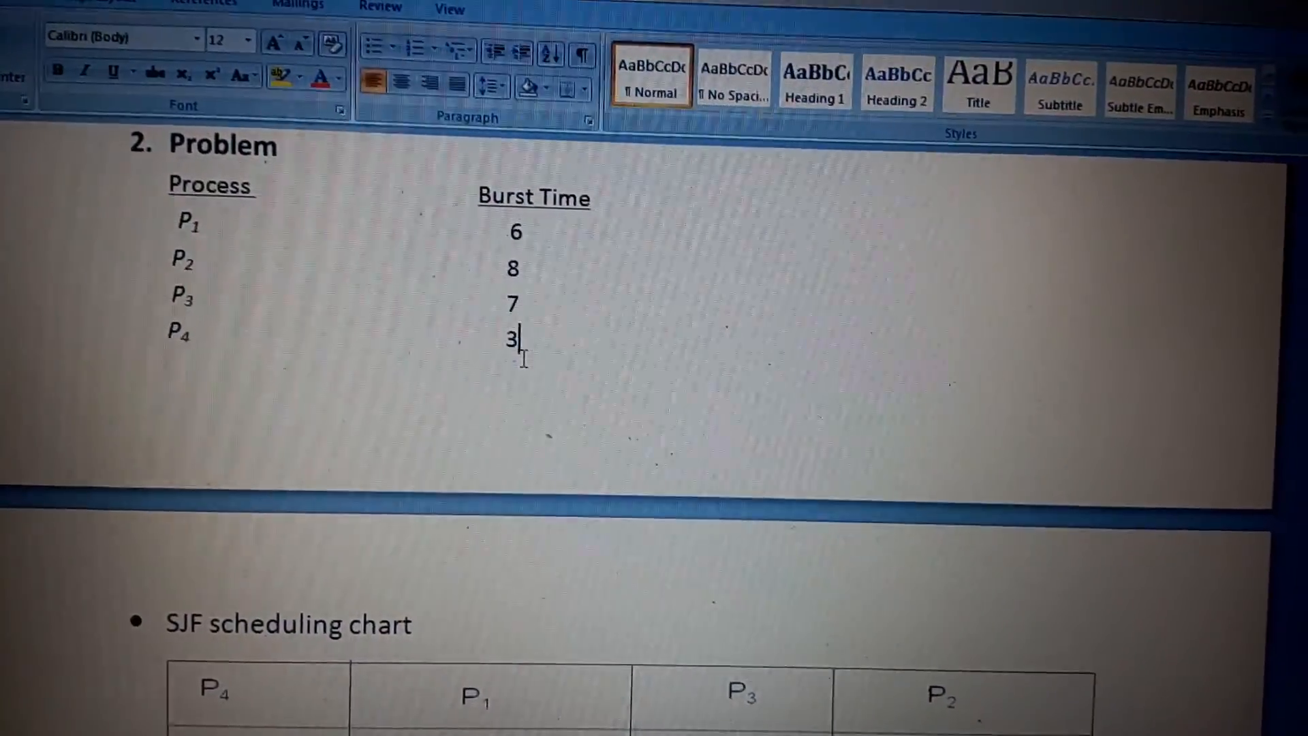
{"action": "scroll", "scroll_direction": "down", "scroll_amount": 3}
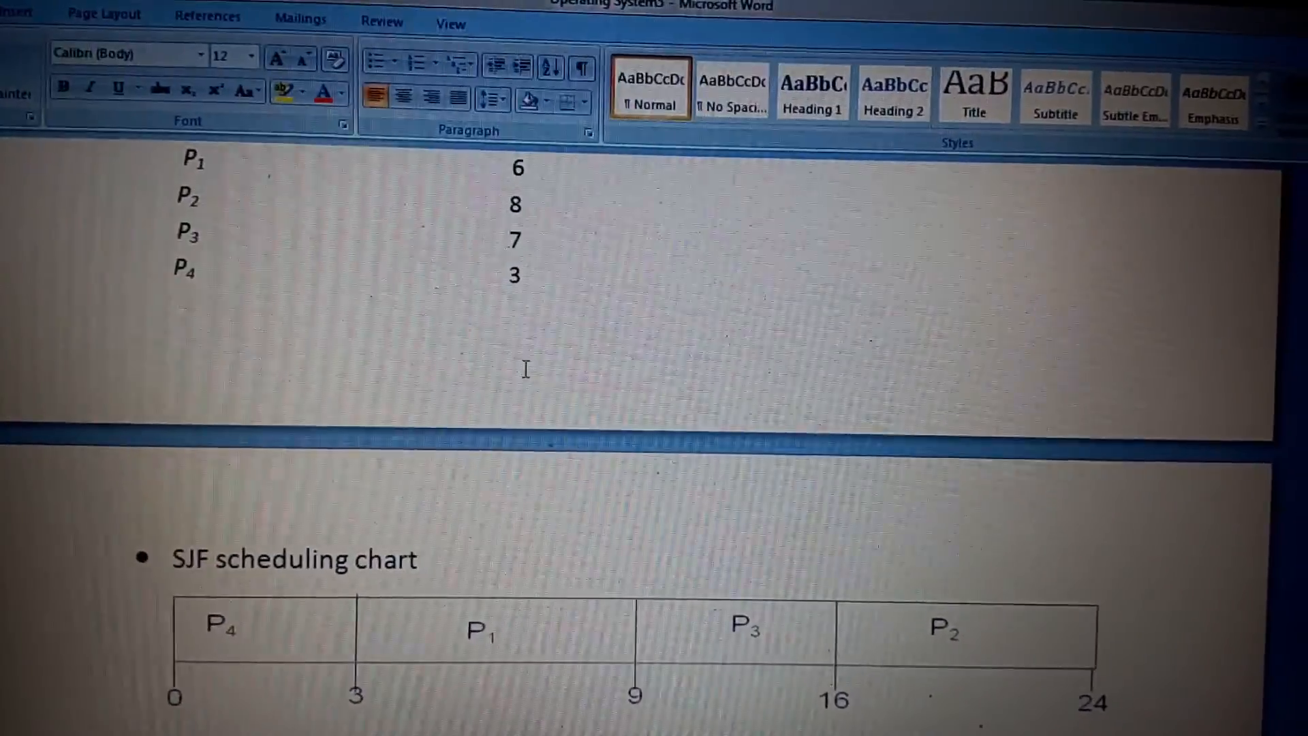
{"action": "scroll", "scroll_direction": "down", "scroll_amount": 3}
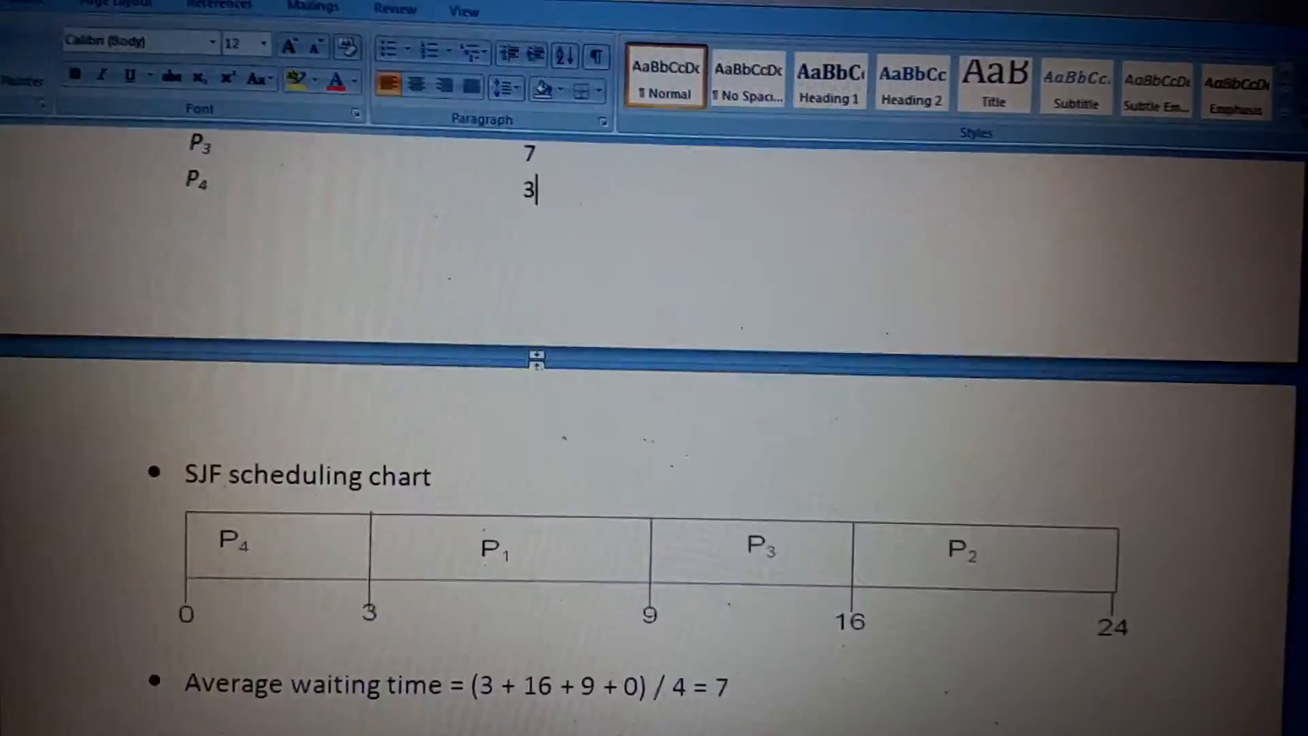
Scroll through the preemptive SRTF example (6.5 msec) to the Priority Scheduling notes
{"action": "scroll", "scroll_direction": "down", "scroll_amount": 3}
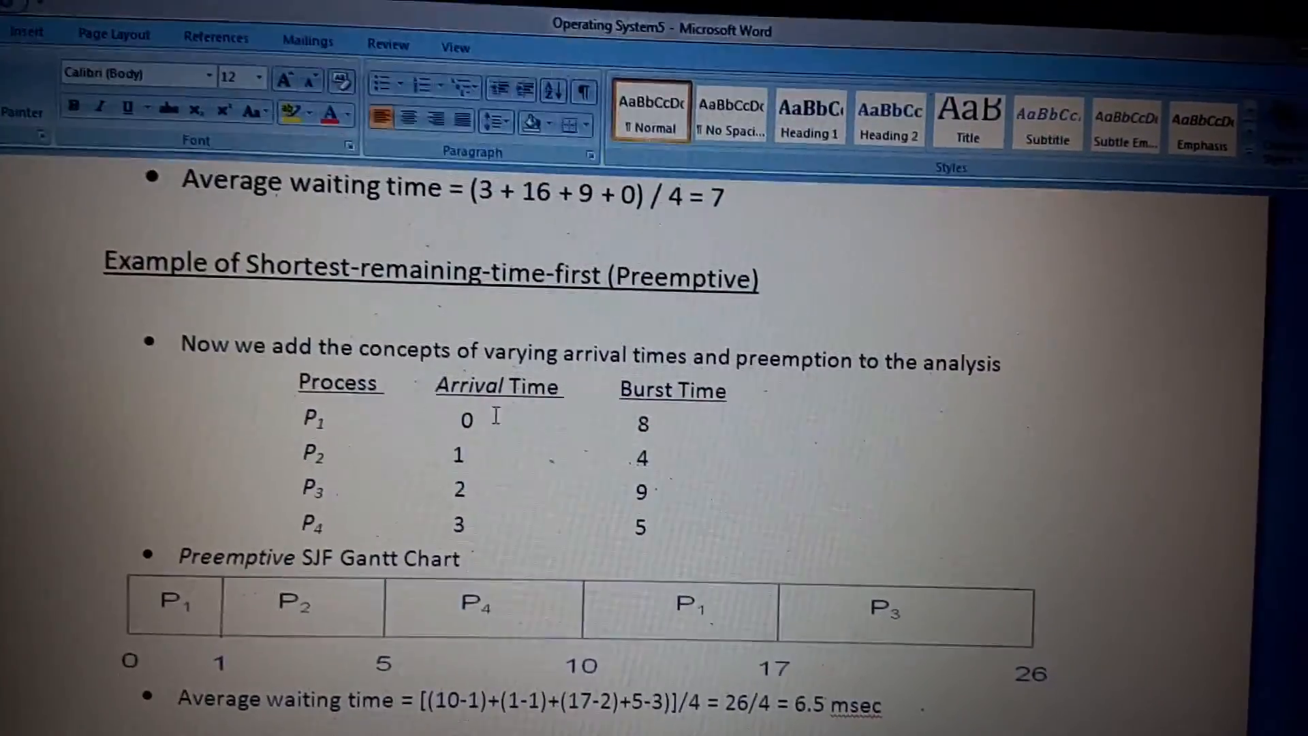
{"action": "scroll", "scroll_direction": "down", "scroll_amount": 3}
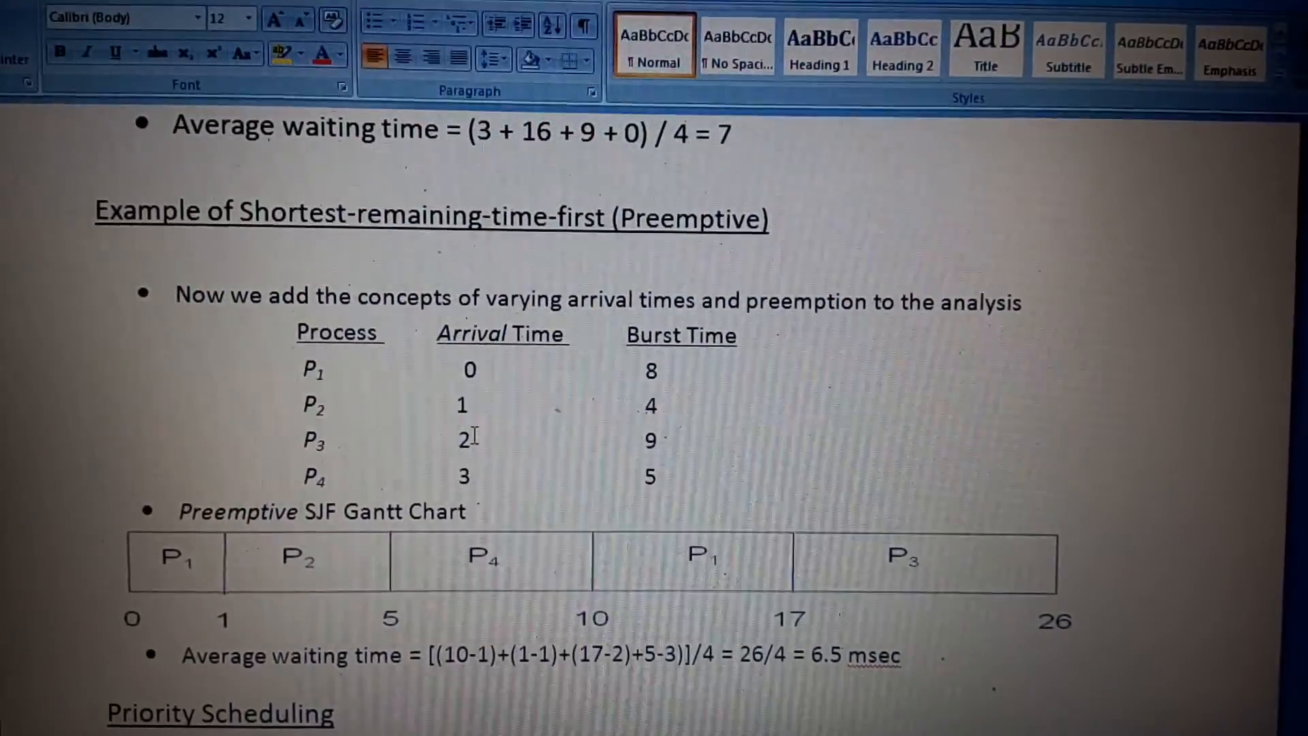
{"action": "scroll", "scroll_direction": "down", "scroll_amount": 3}
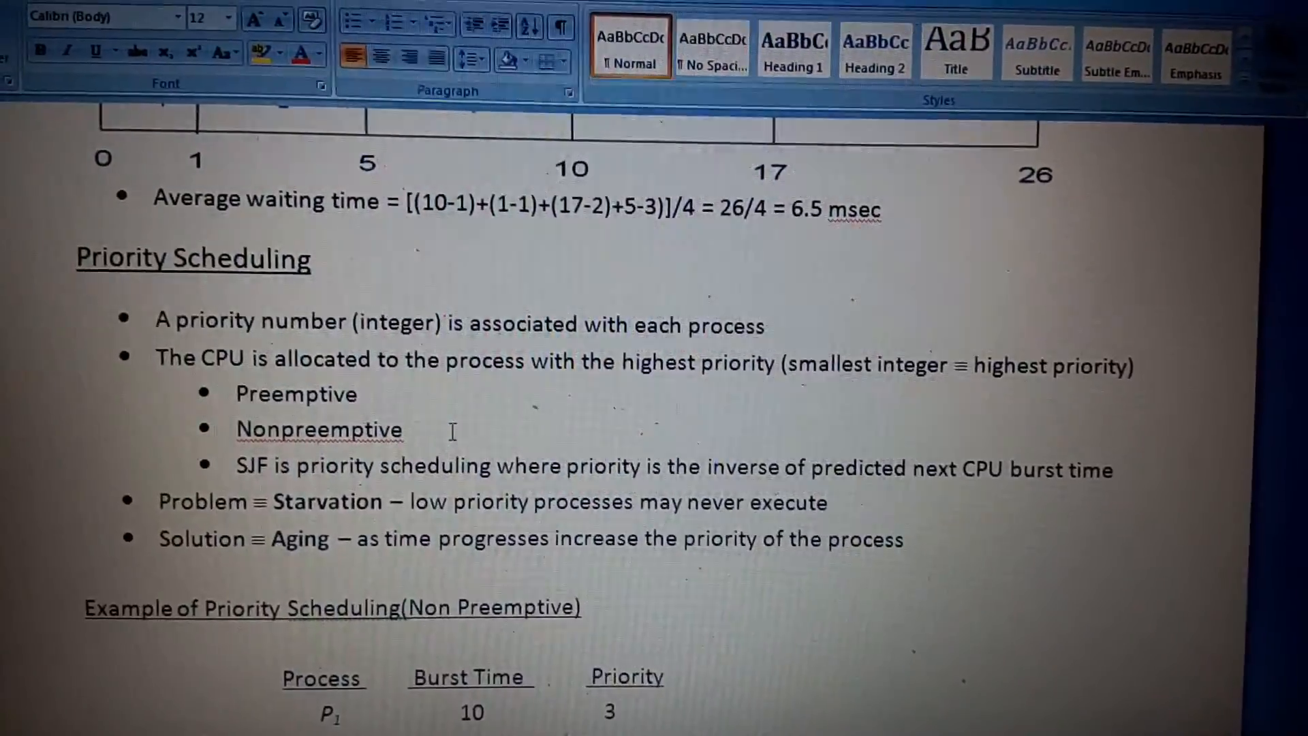
Scroll to the five-process non-preemptive priority example table of burst times and priorities
{"action": "scroll", "scroll_direction": "down", "scroll_amount": 3}
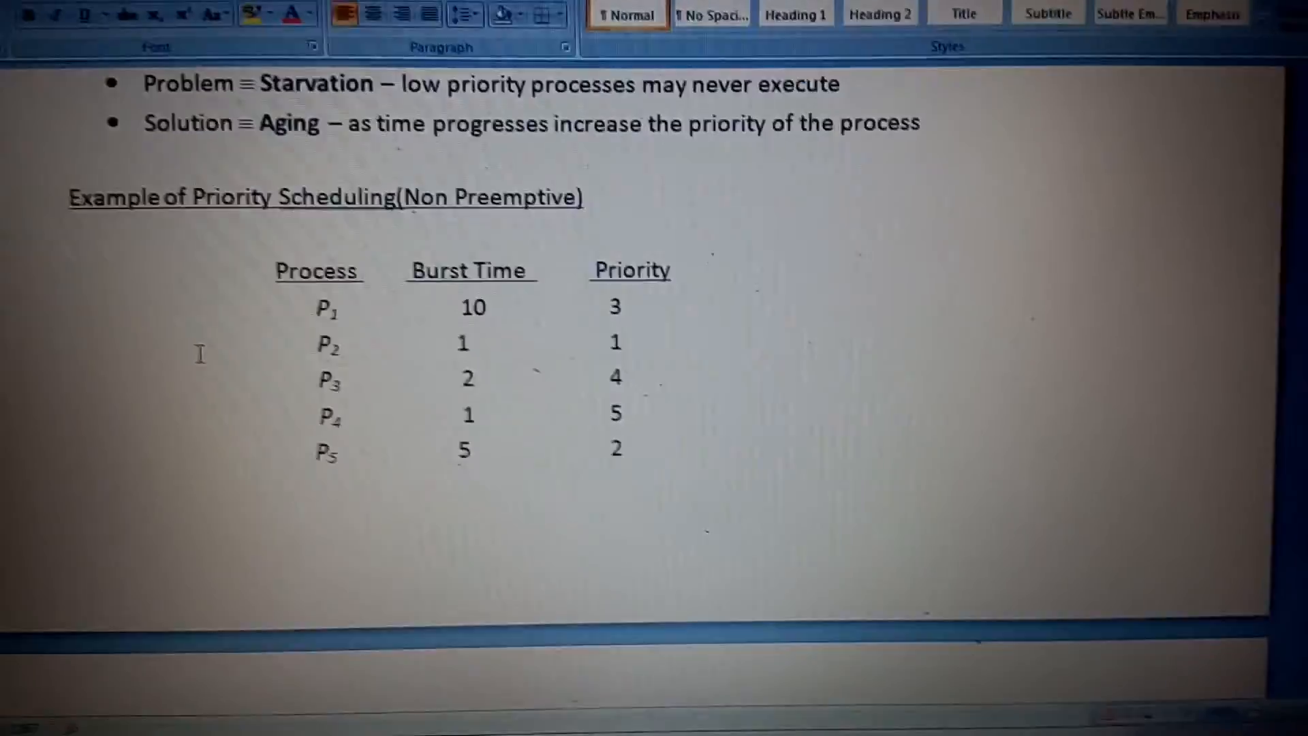
{"action": "scroll", "scroll_direction": "down", "scroll_amount": 3}
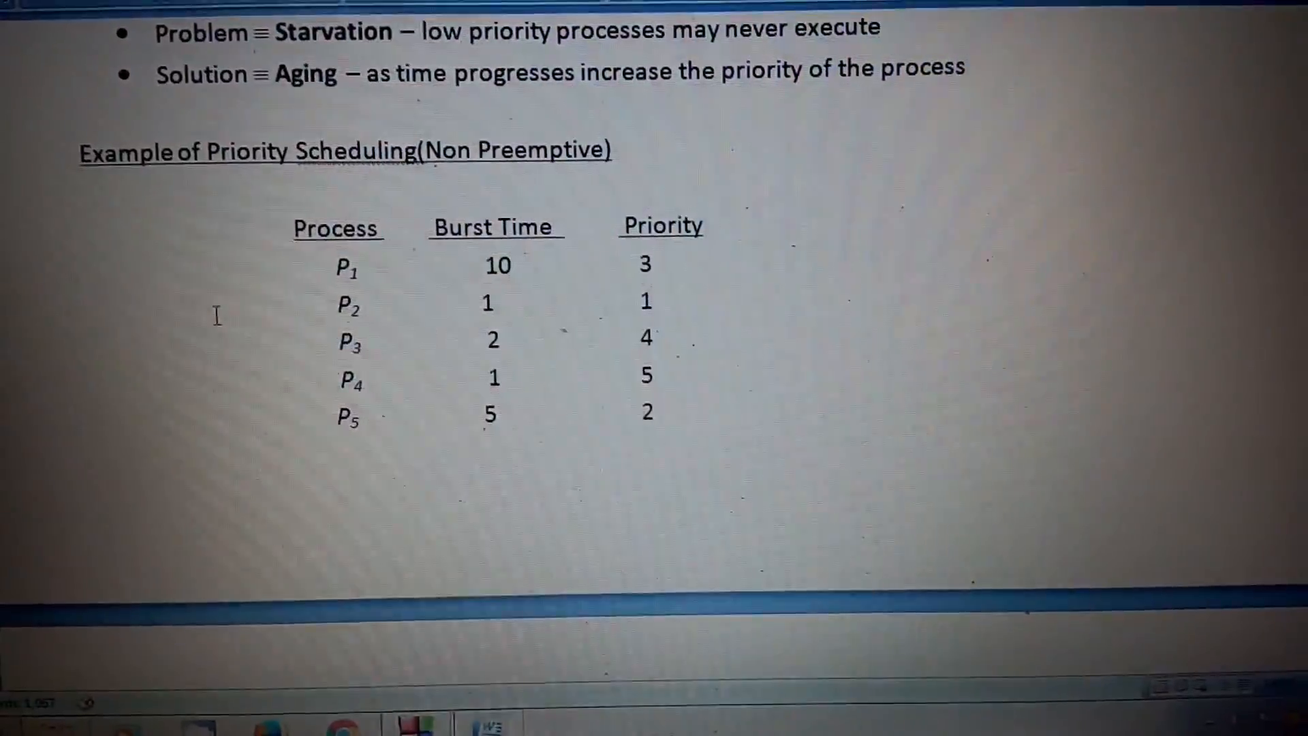
{"action": "scroll", "scroll_direction": "down", "scroll_amount": 3}
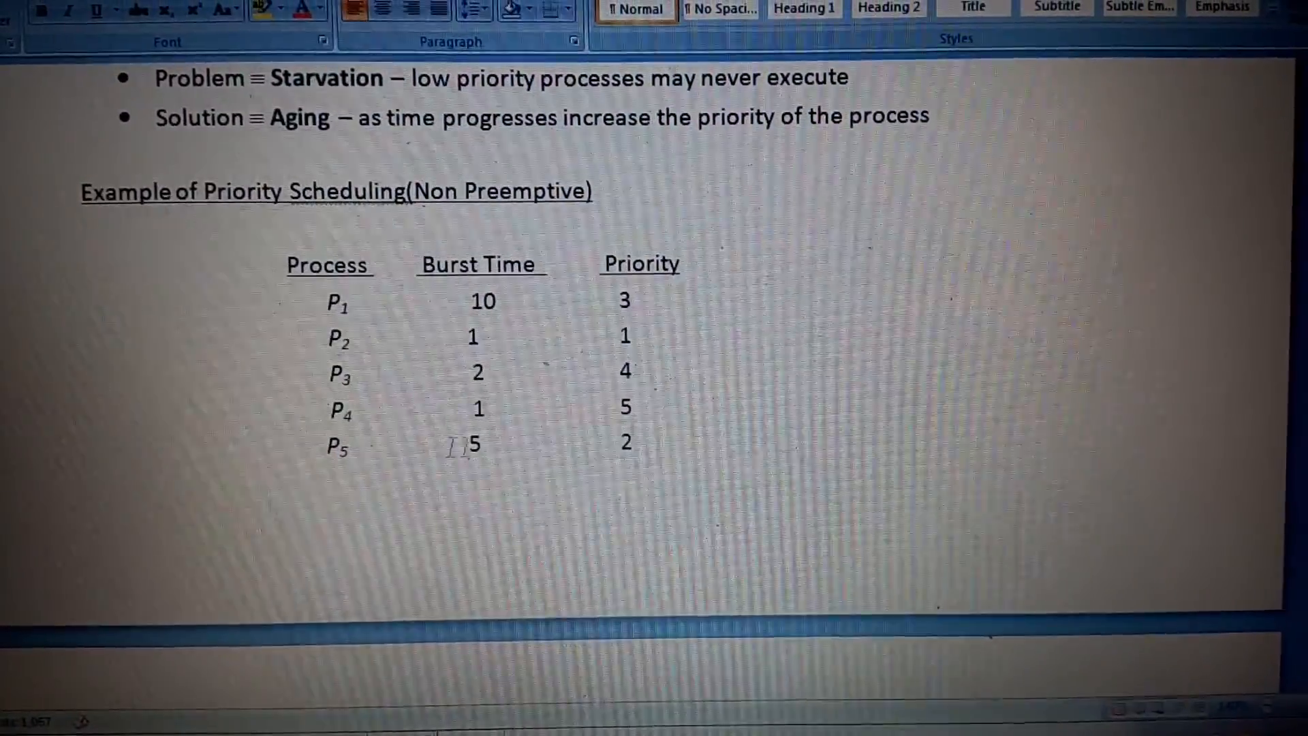
{"action": "scroll", "scroll_direction": "down", "scroll_amount": 3}
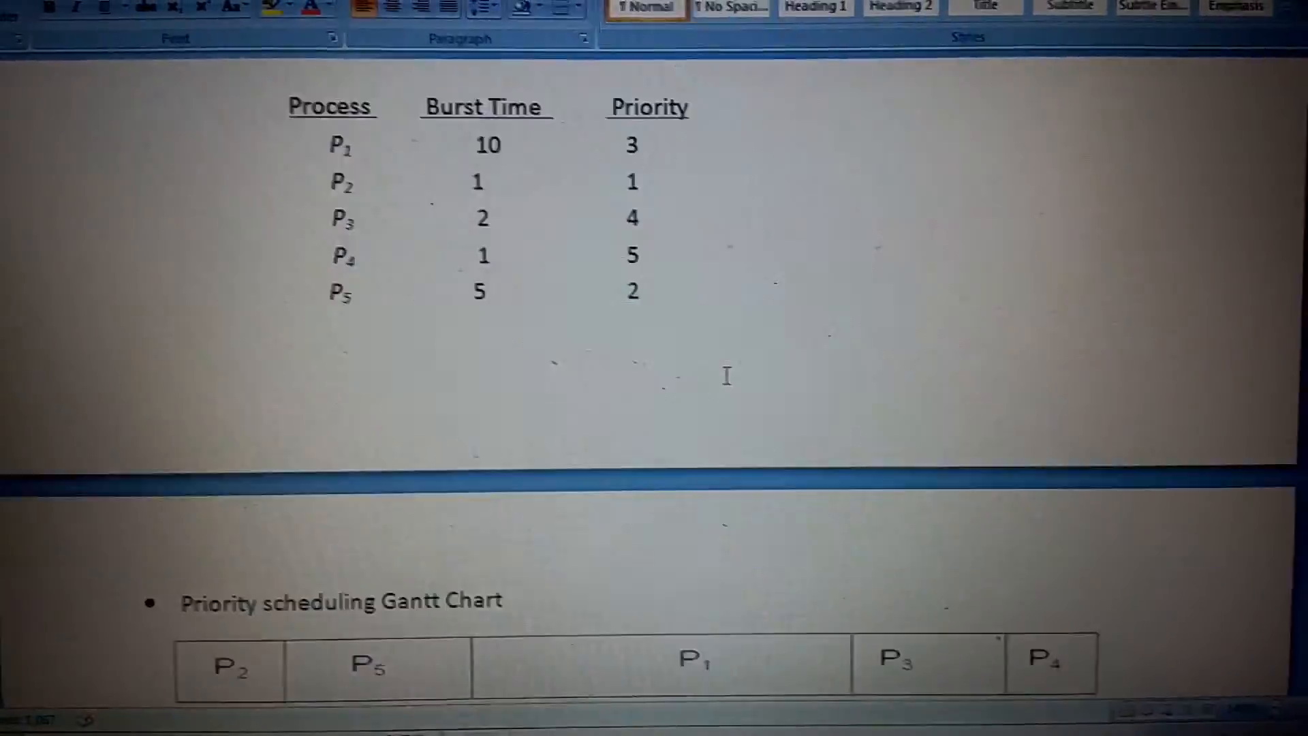
{"action": "scroll", "scroll_direction": "down", "scroll_amount": 3}
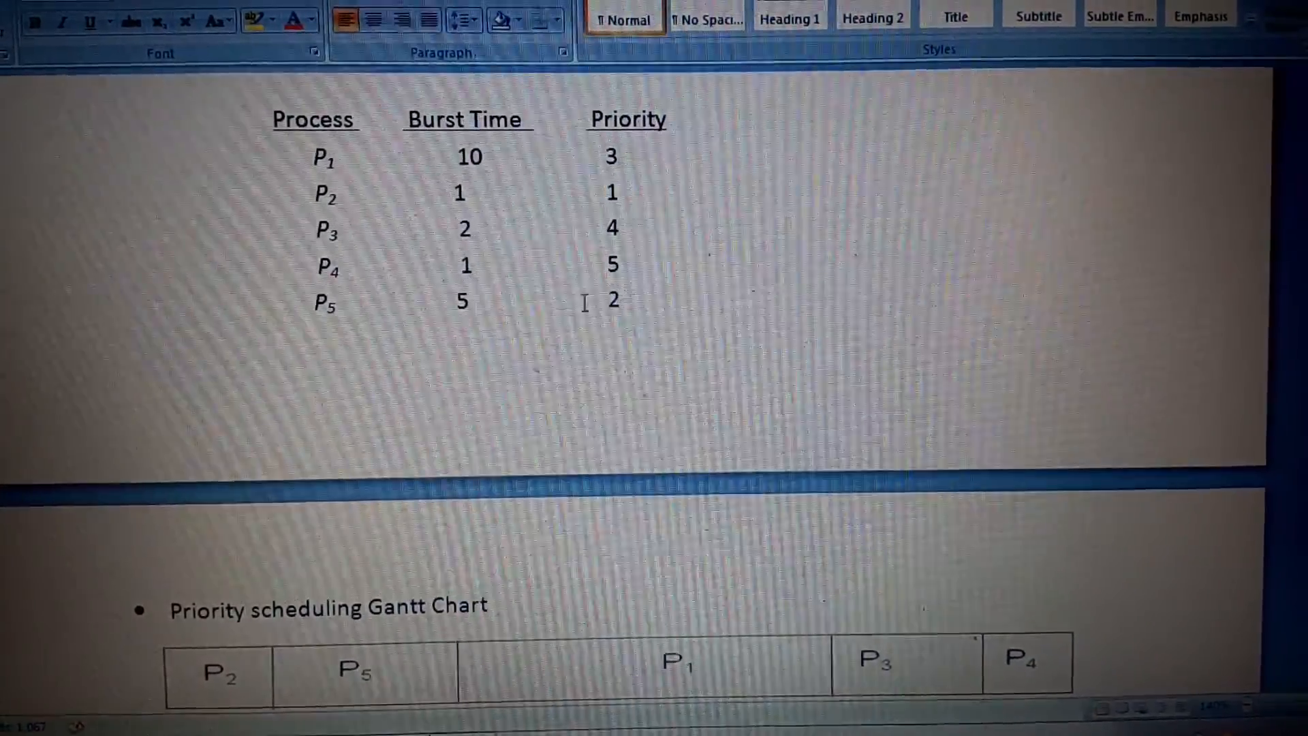
{"action": "scroll", "scroll_direction": "down", "scroll_amount": 3}
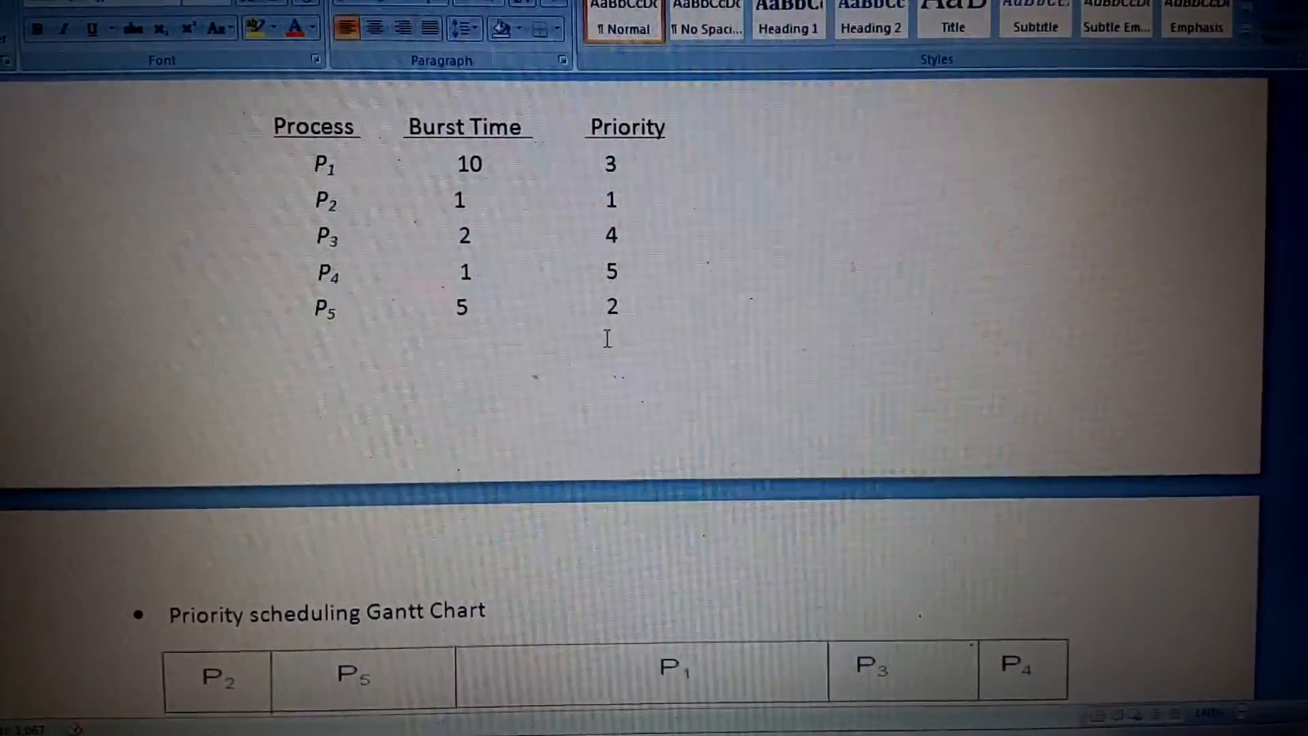
{"action": "scroll", "scroll_direction": "down", "scroll_amount": 3}
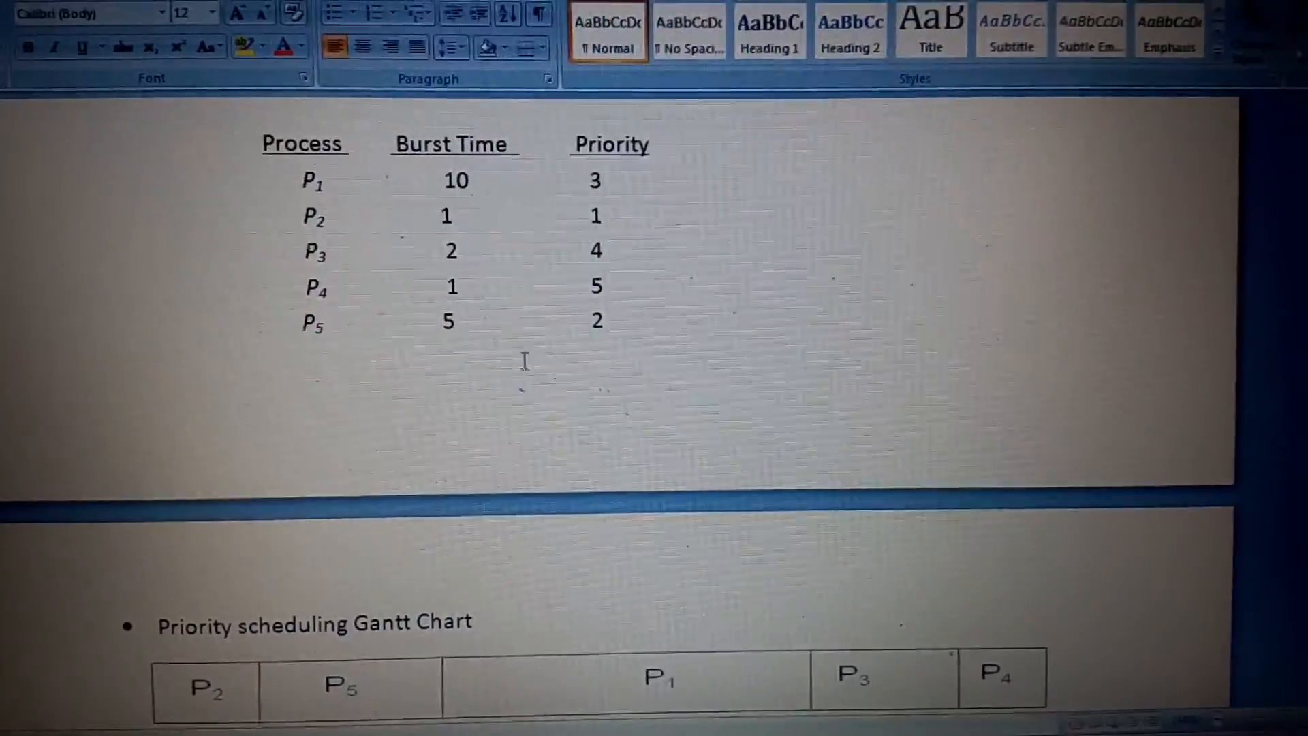
{"action": "scroll", "scroll_direction": "down", "scroll_amount": 3}
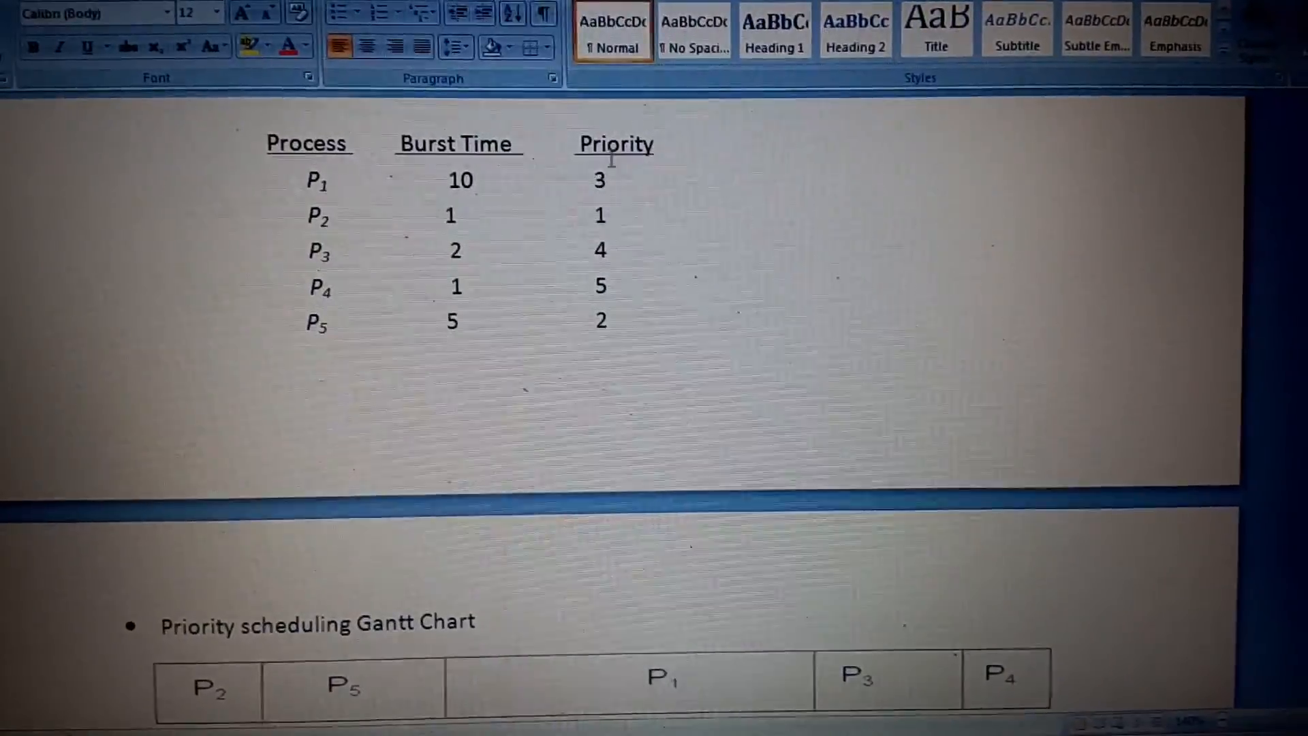
{"action": "scroll", "scroll_direction": "down", "scroll_amount": 3}
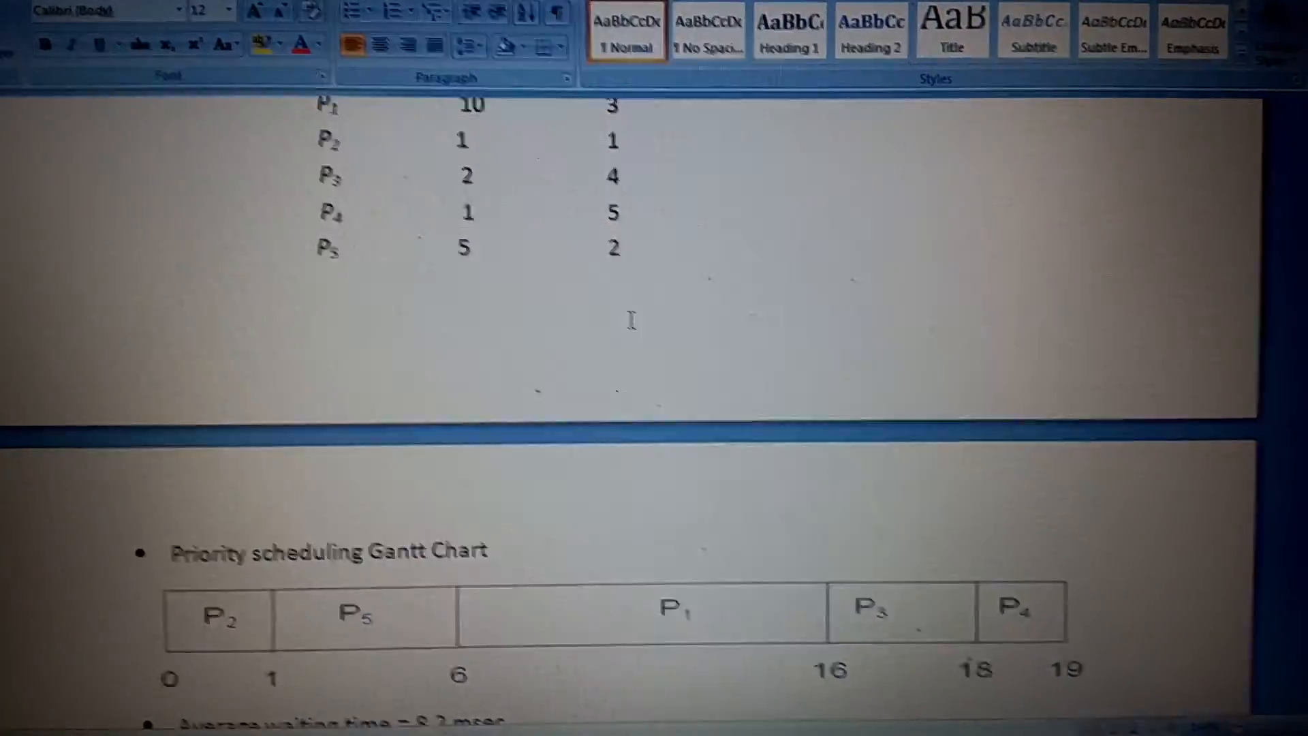
{"action": "scroll", "scroll_direction": "down", "scroll_amount": 3}
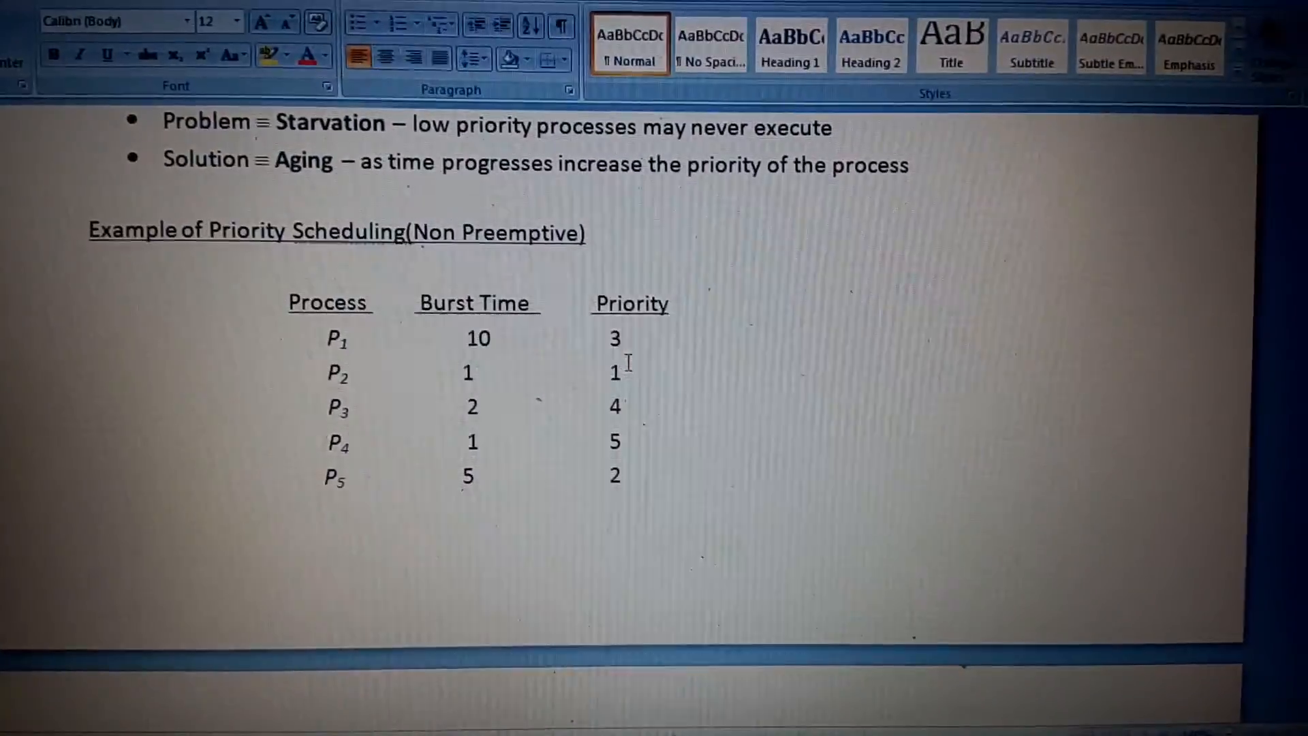
{"action": "scroll", "scroll_direction": "down", "scroll_amount": 3}
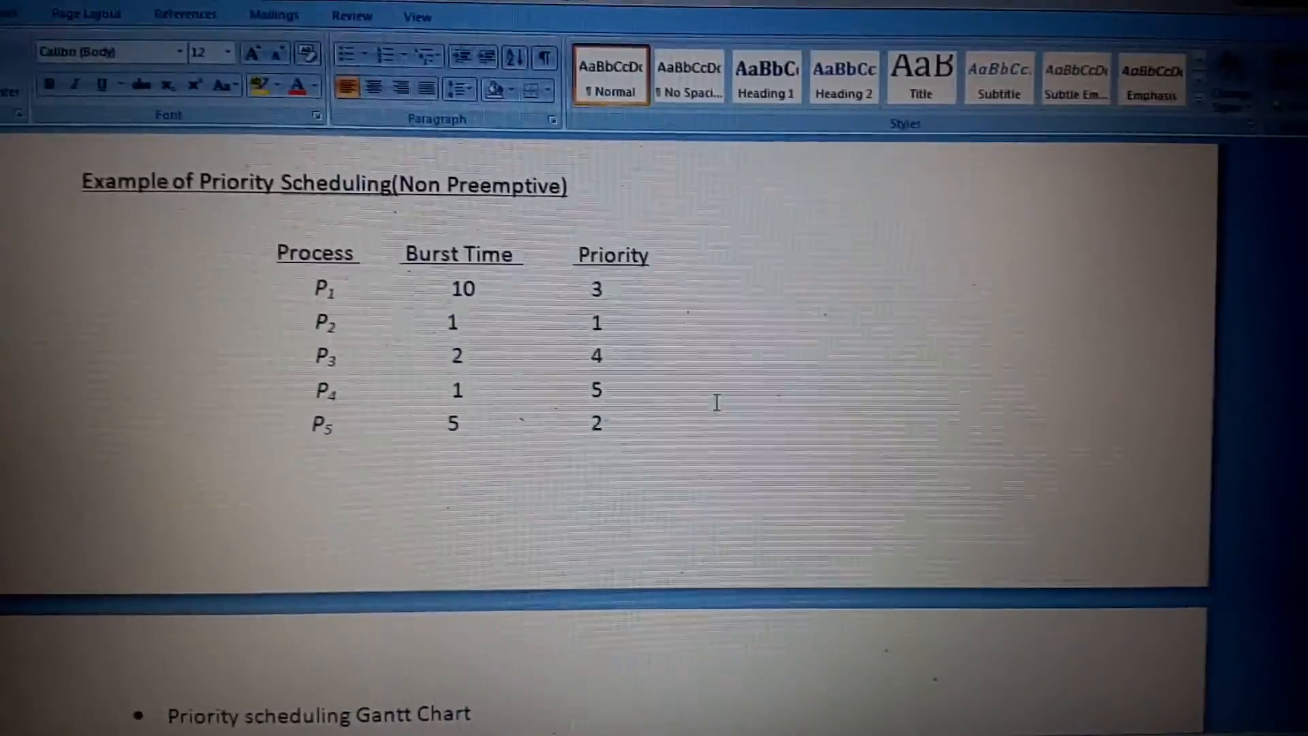
{"action": "scroll", "scroll_direction": "down", "scroll_amount": 3}
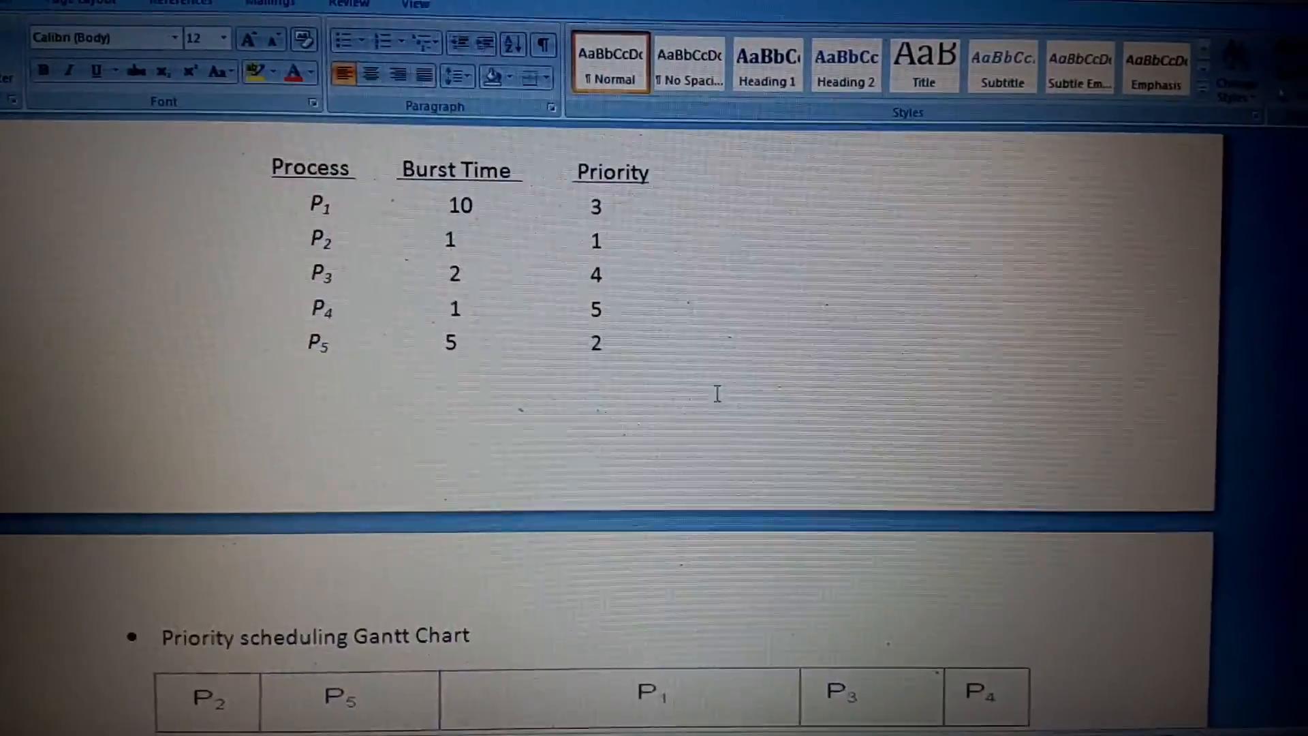
{"action": "scroll", "scroll_direction": "down", "scroll_amount": 3}
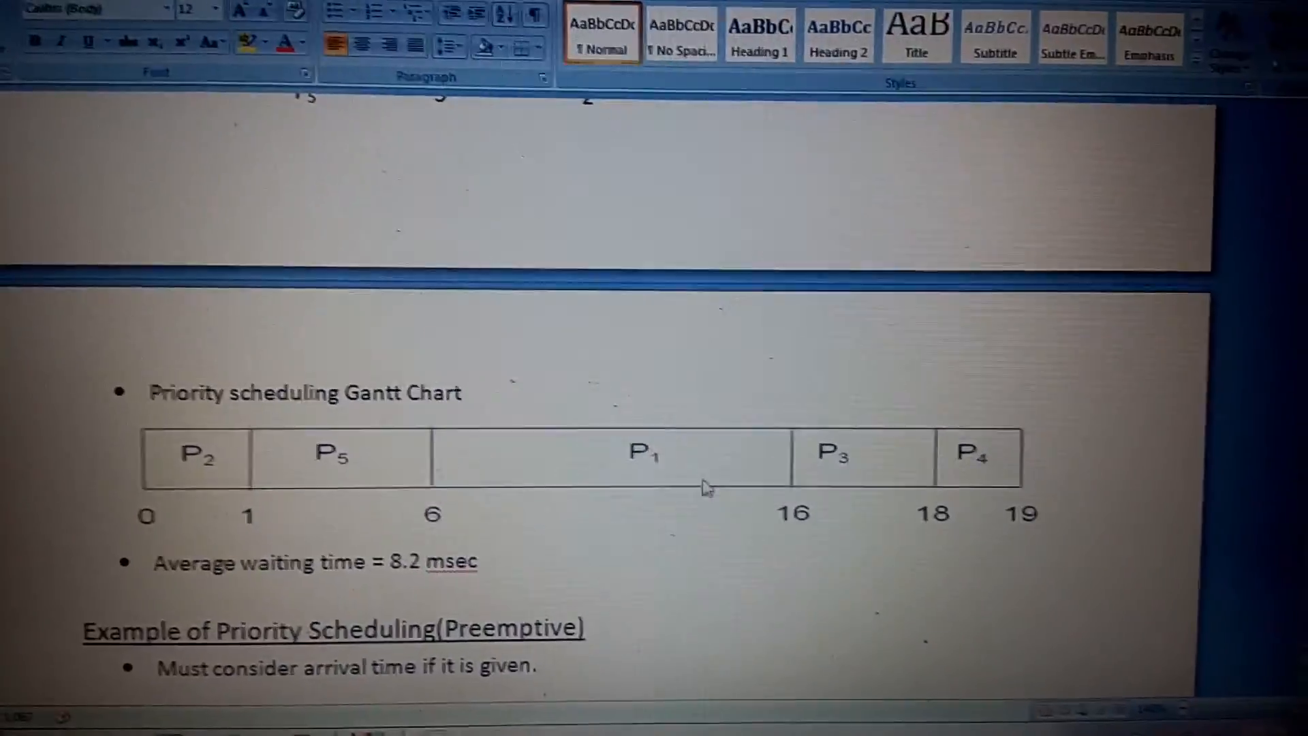
Scroll past the notes before switching to sjf(nonpreemtive).c in Code::Blocks
{"action": "scroll", "scroll_direction": "down", "scroll_amount": 3}
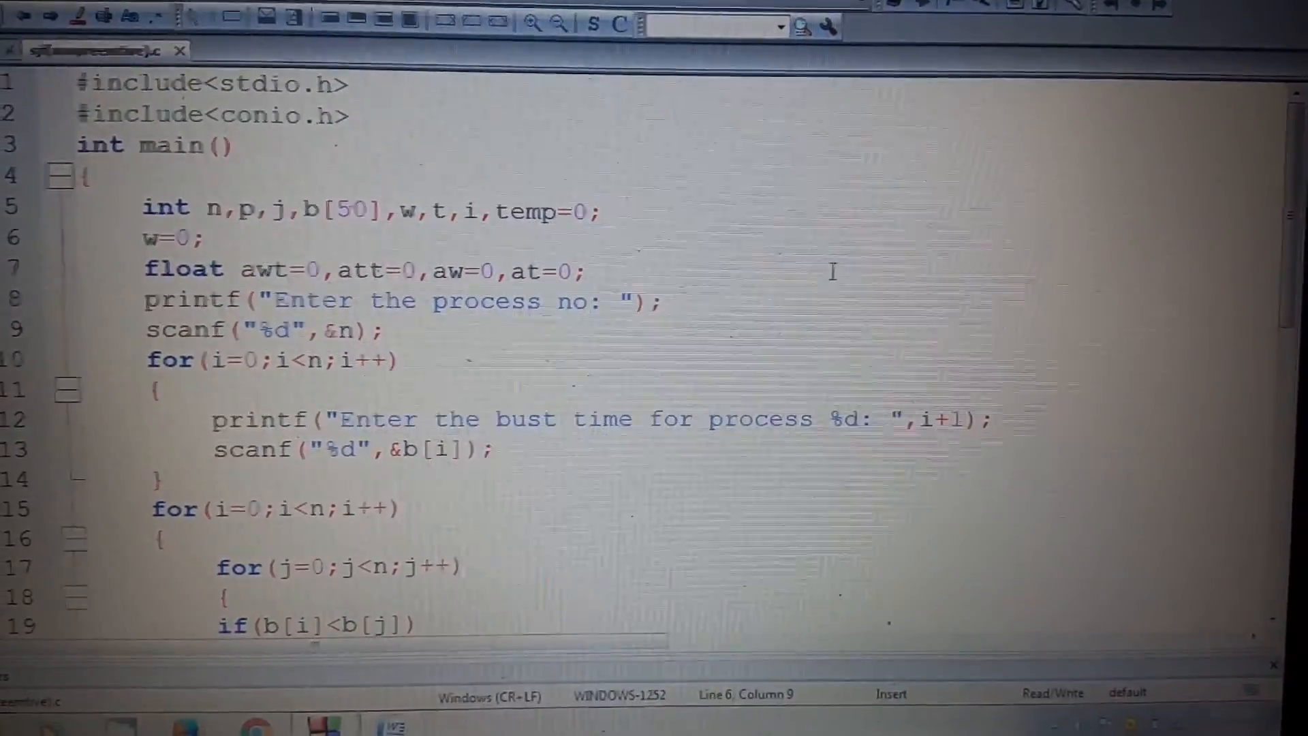
{"action": "scroll", "scroll_direction": "down", "scroll_amount": 3}
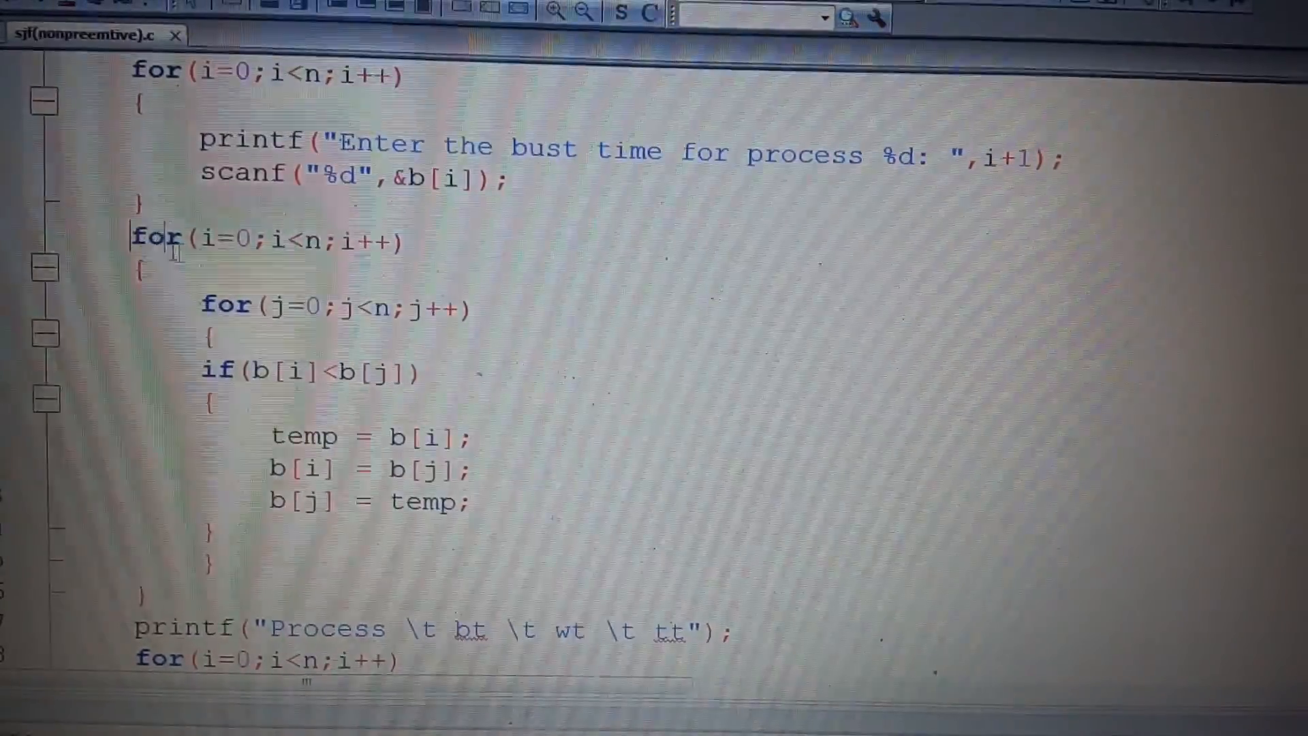
{"action": "left_click_drag", "start_coordinate": [134, 236], "coordinate": [213, 575]}
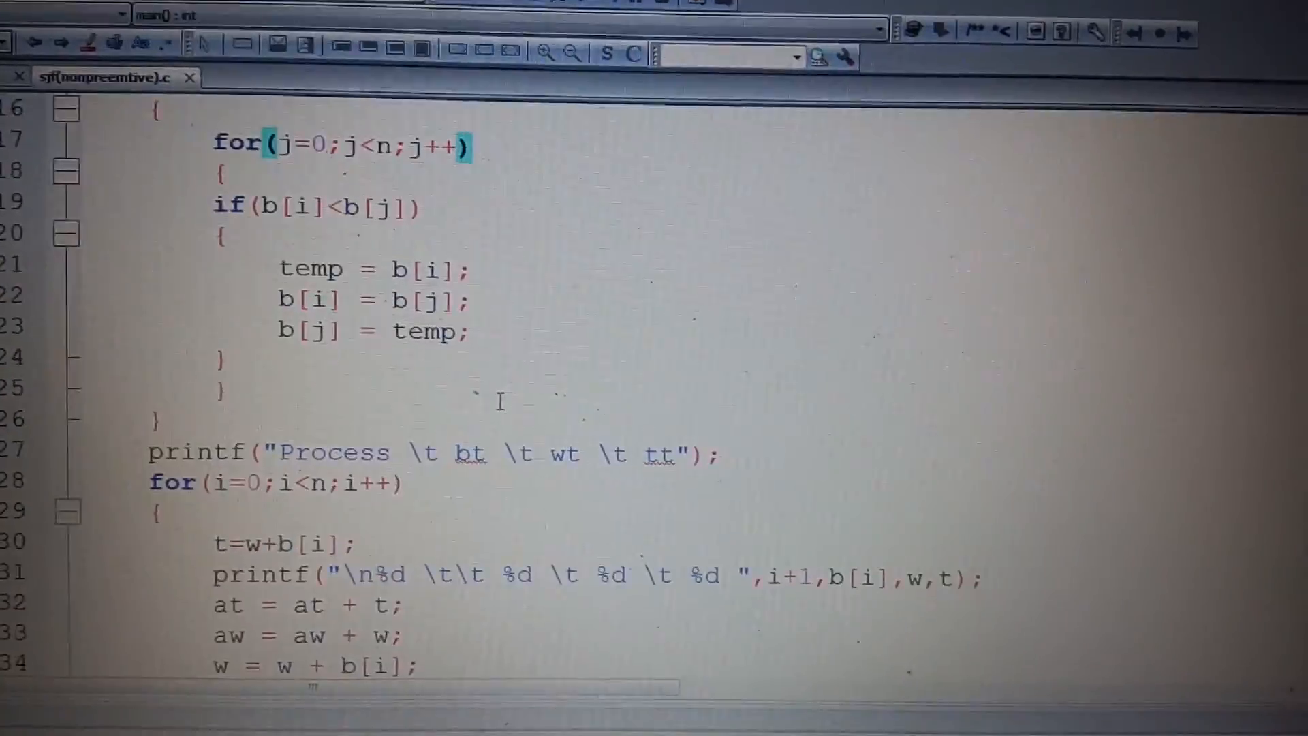
Scroll to the file's end and build and run the SJF program
{"action": "scroll", "scroll_direction": "down", "scroll_amount": 3}
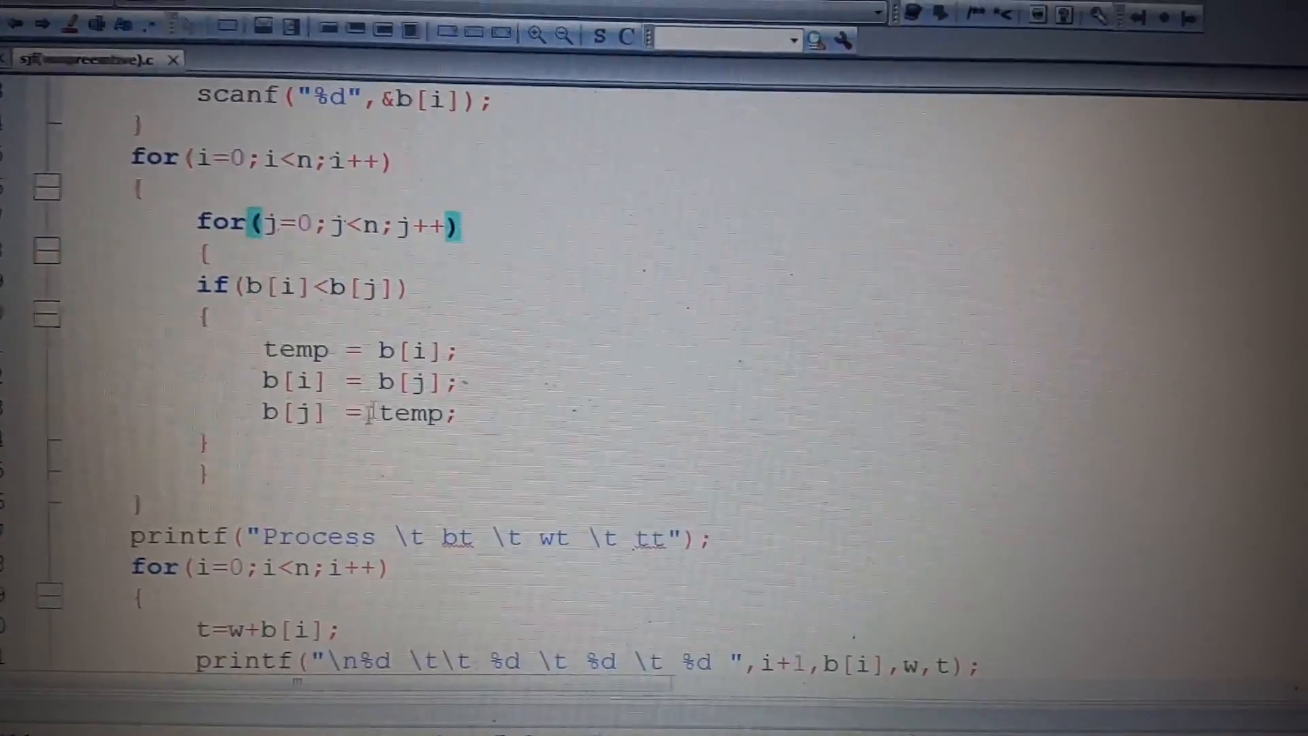
{"action": "scroll", "scroll_direction": "down", "scroll_amount": 3}
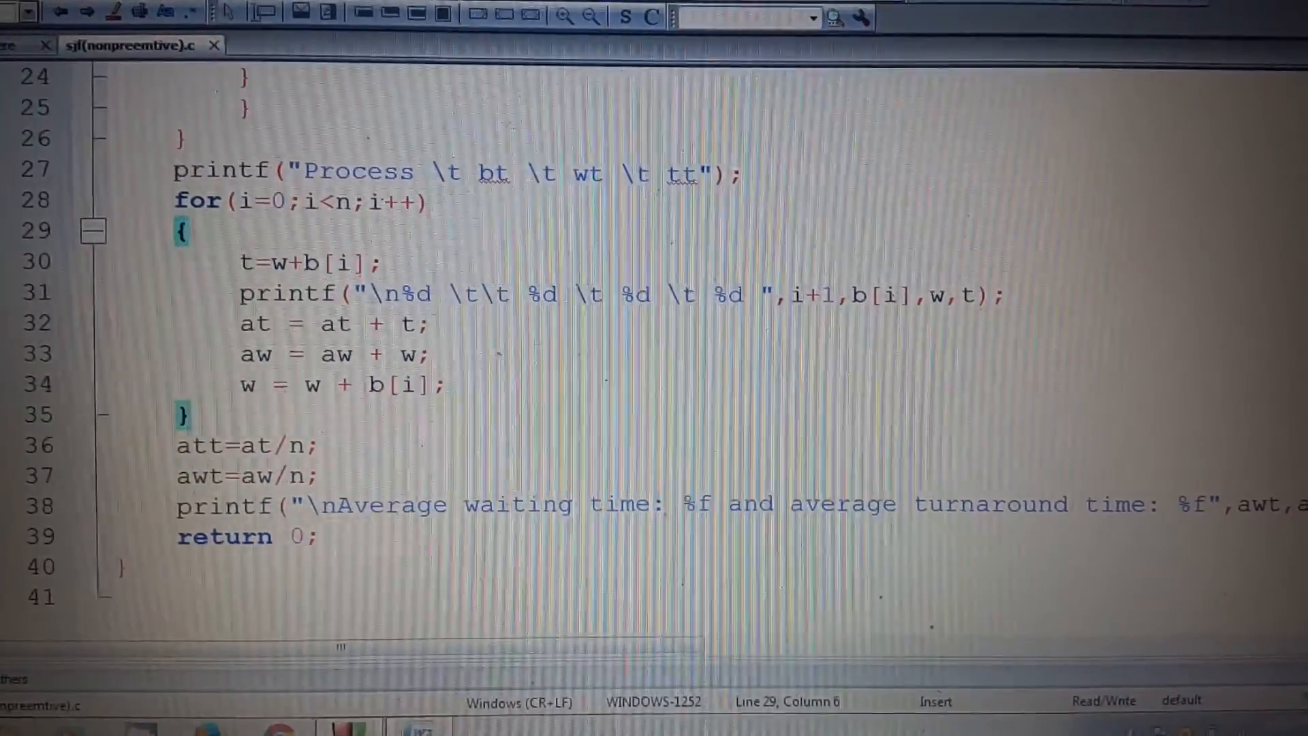
{"action": "left_click", "coordinate": [538, 110]}
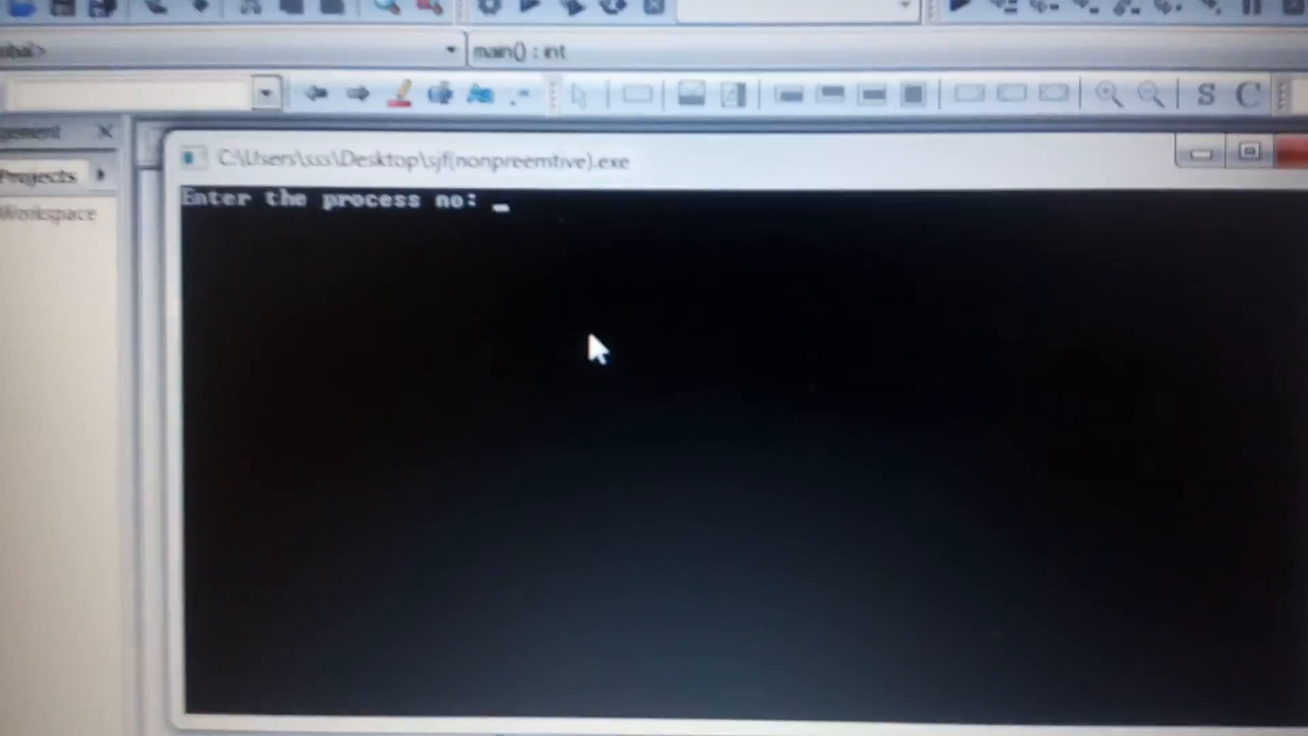
Enter 4 processes with burst times 6, 4, 2 and 8 in the console
{"action": "type", "text": "4"}
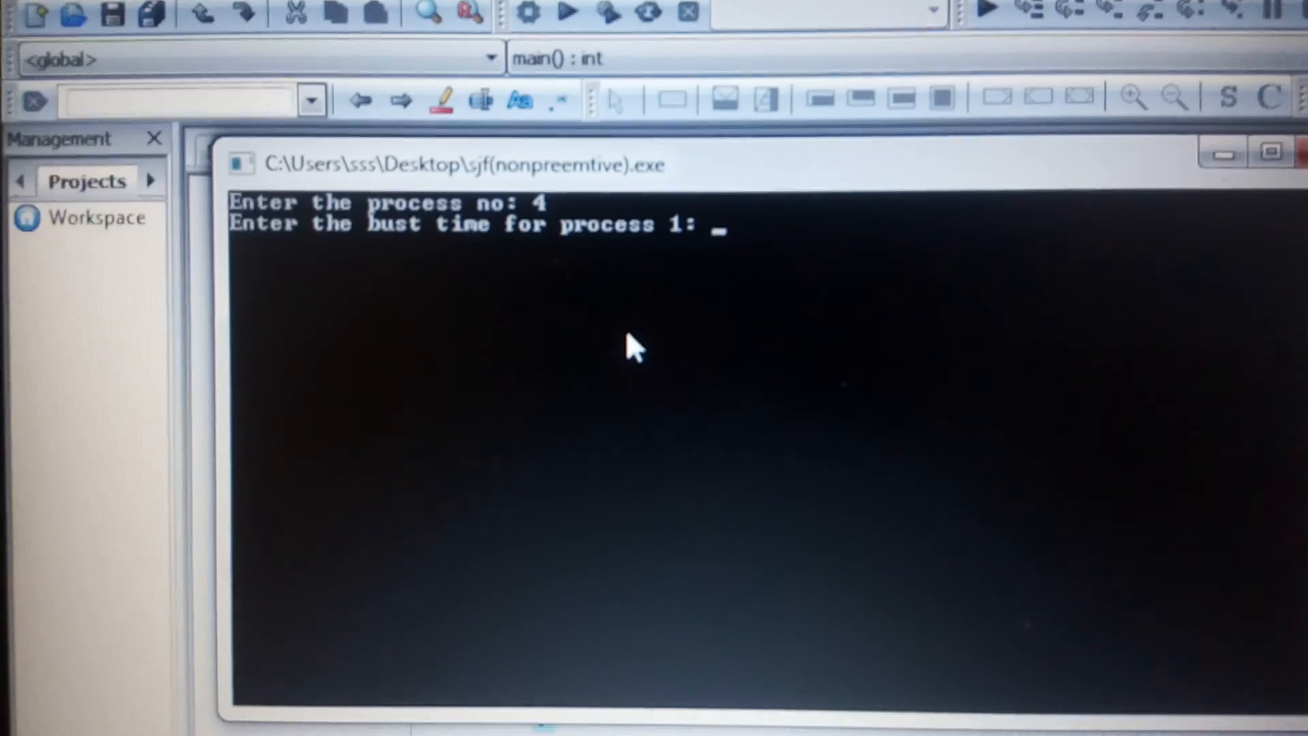
{"action": "type", "text": "6"}
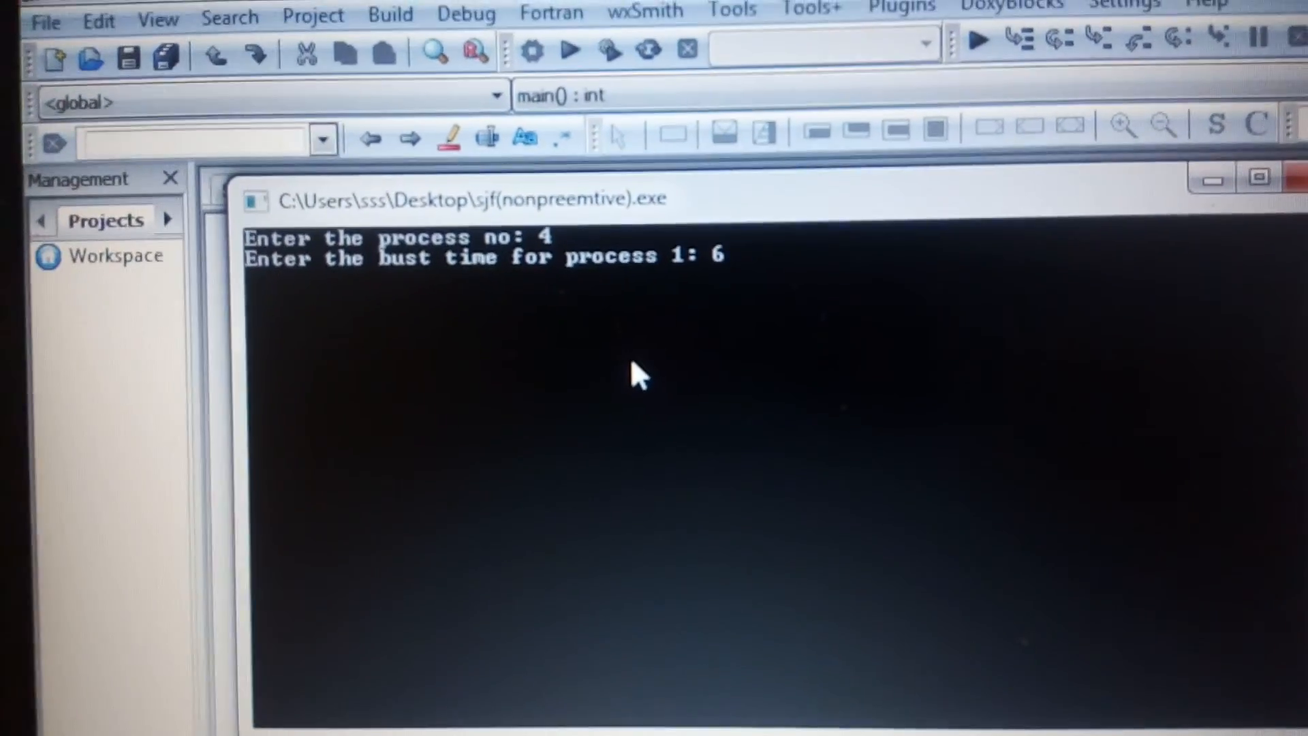
{"action": "type", "text": "4"}
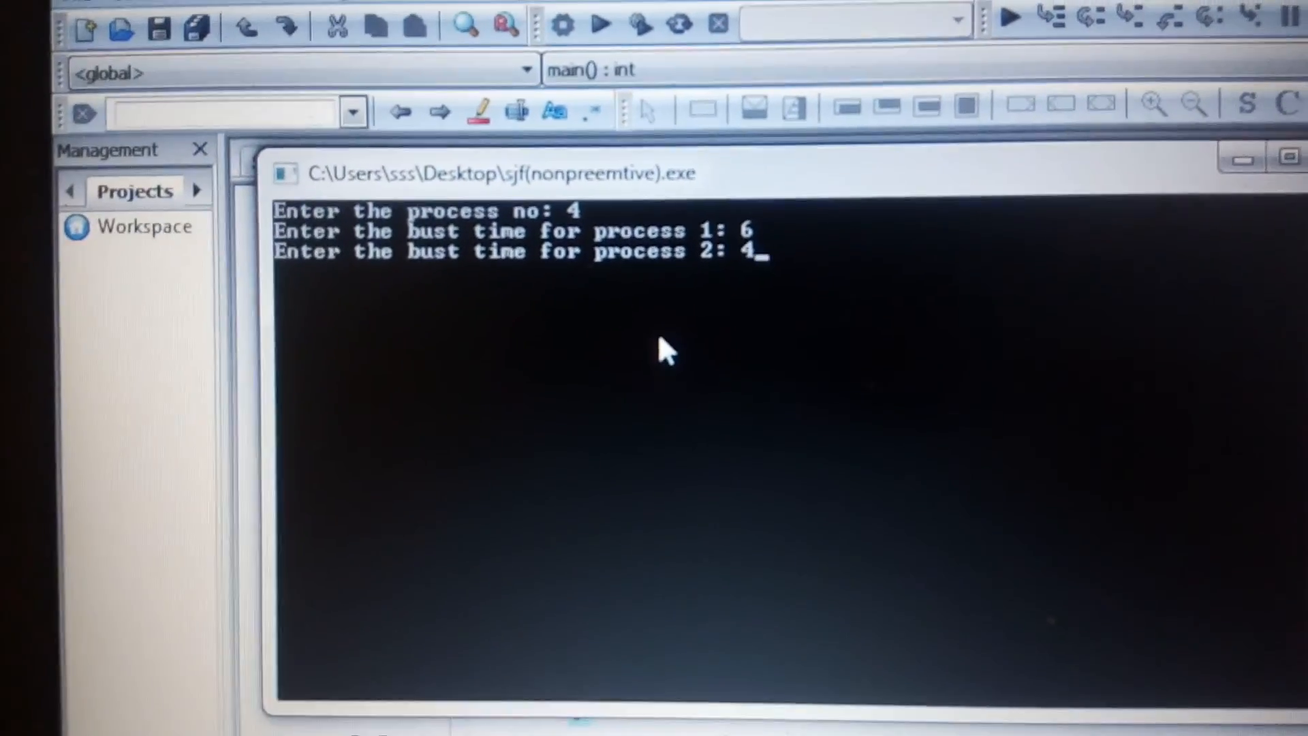
{"action": "key", "text": "enter"}
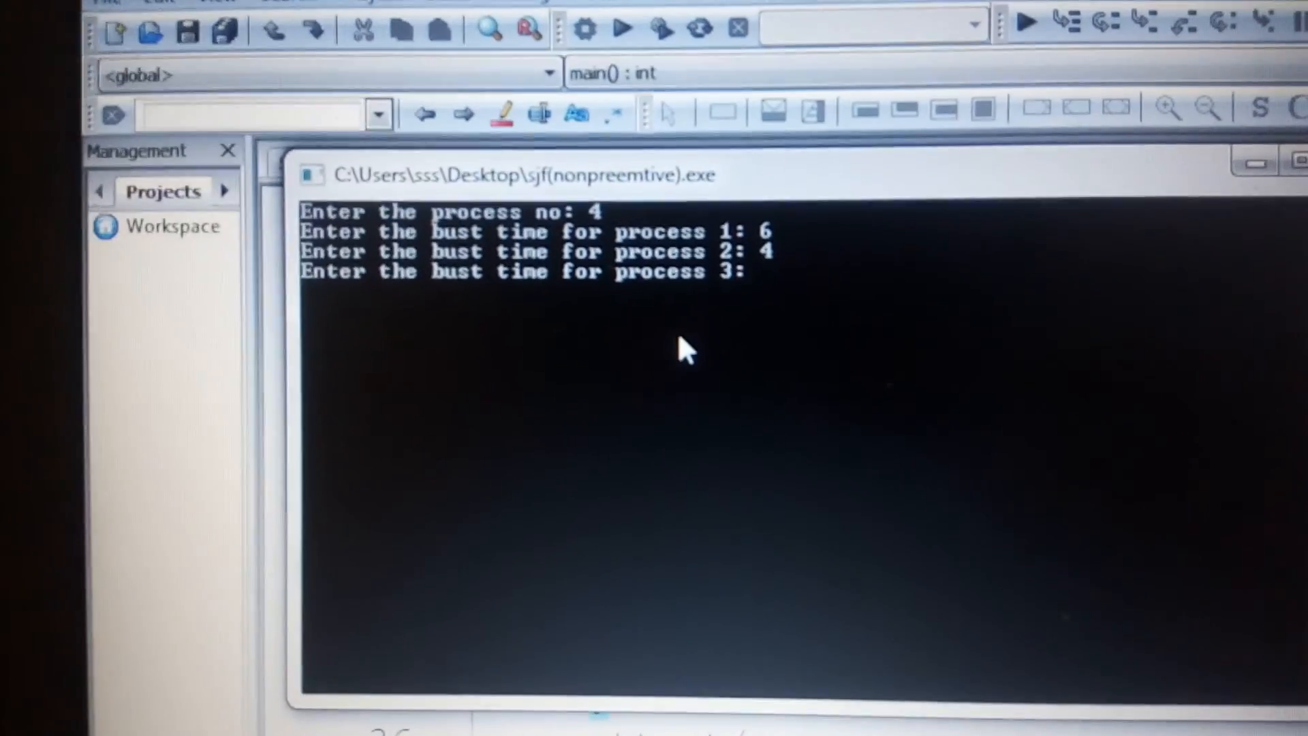
{"action": "type", "text": "2"}
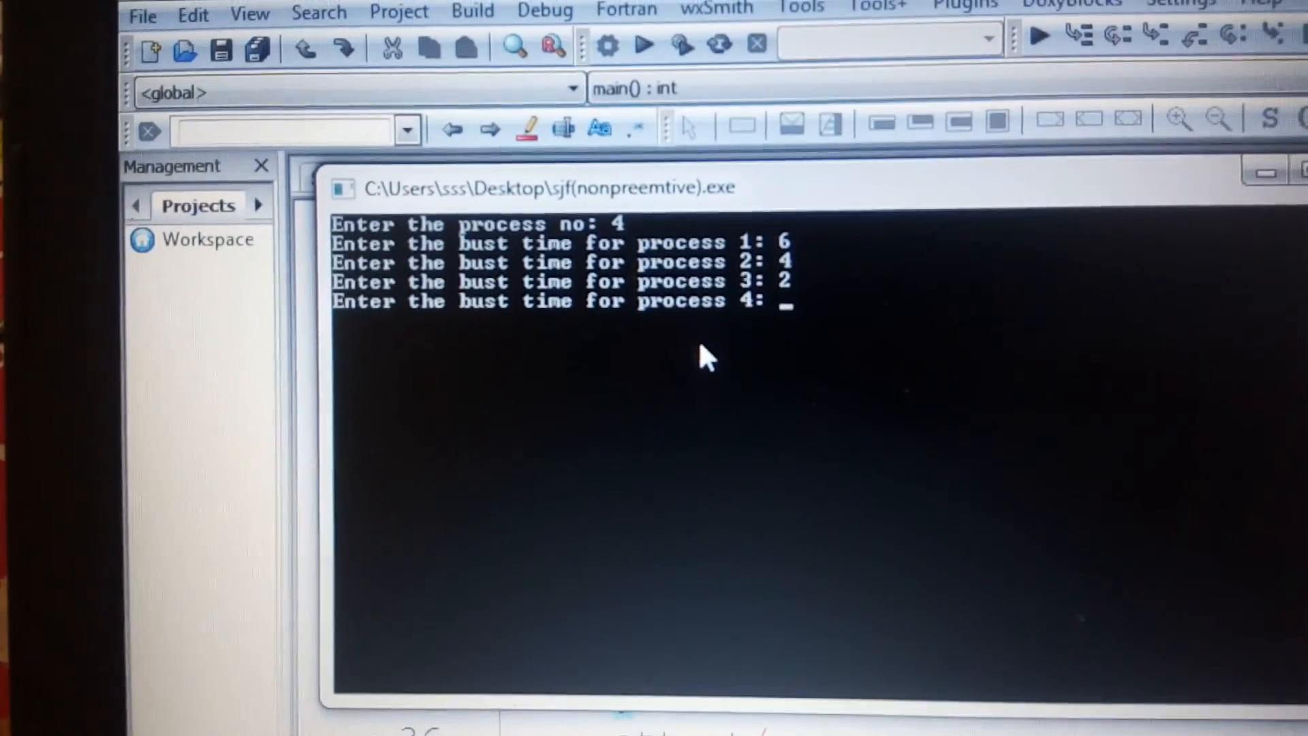
{"action": "type", "text": "8"}
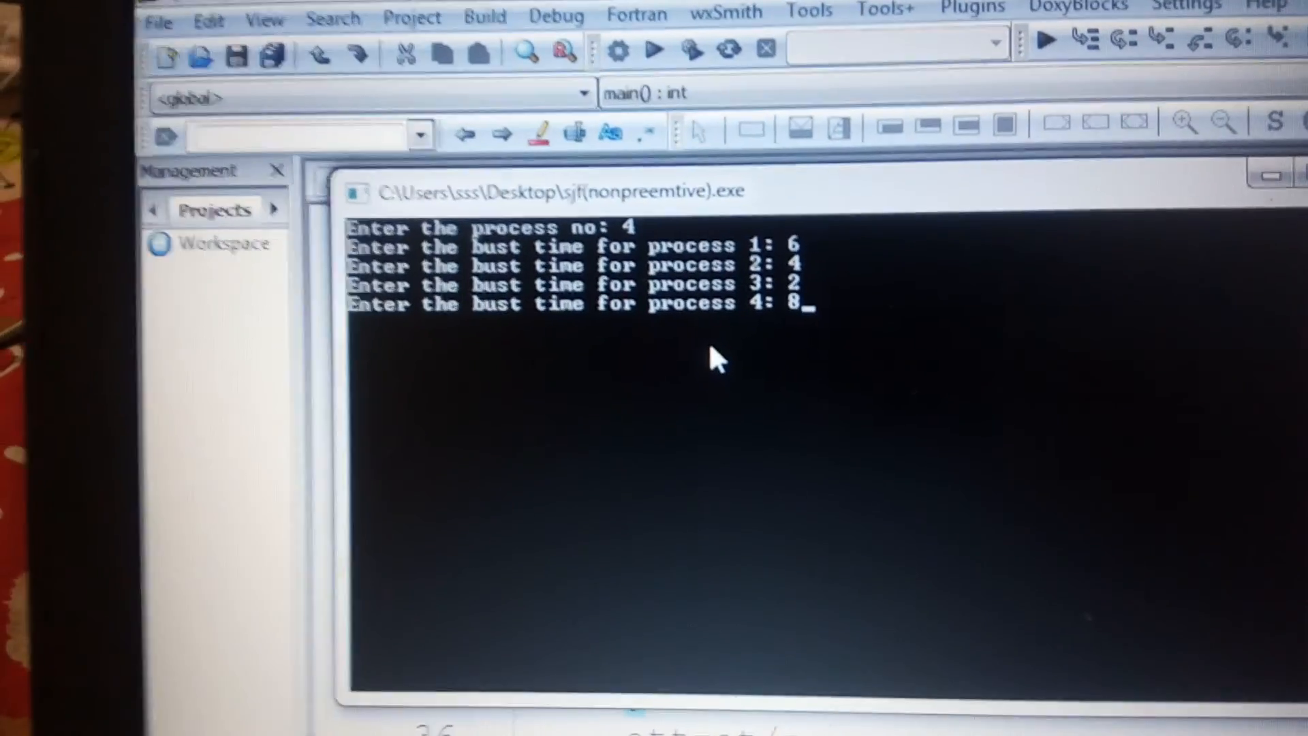